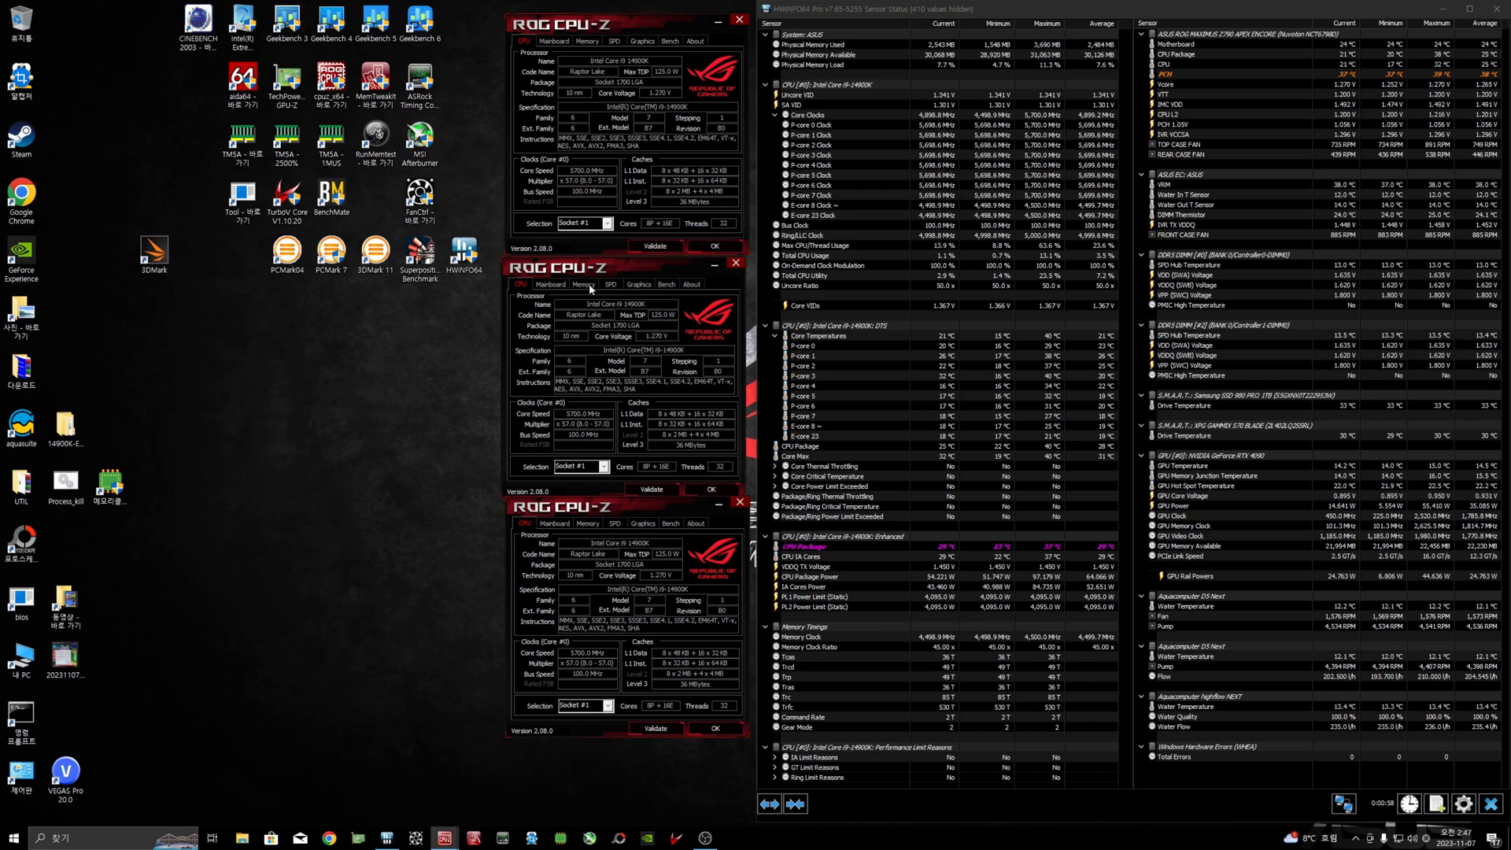
Step: Show the Memory tab in the second CPU-Z window and SPD in the third
left_click(584, 284)
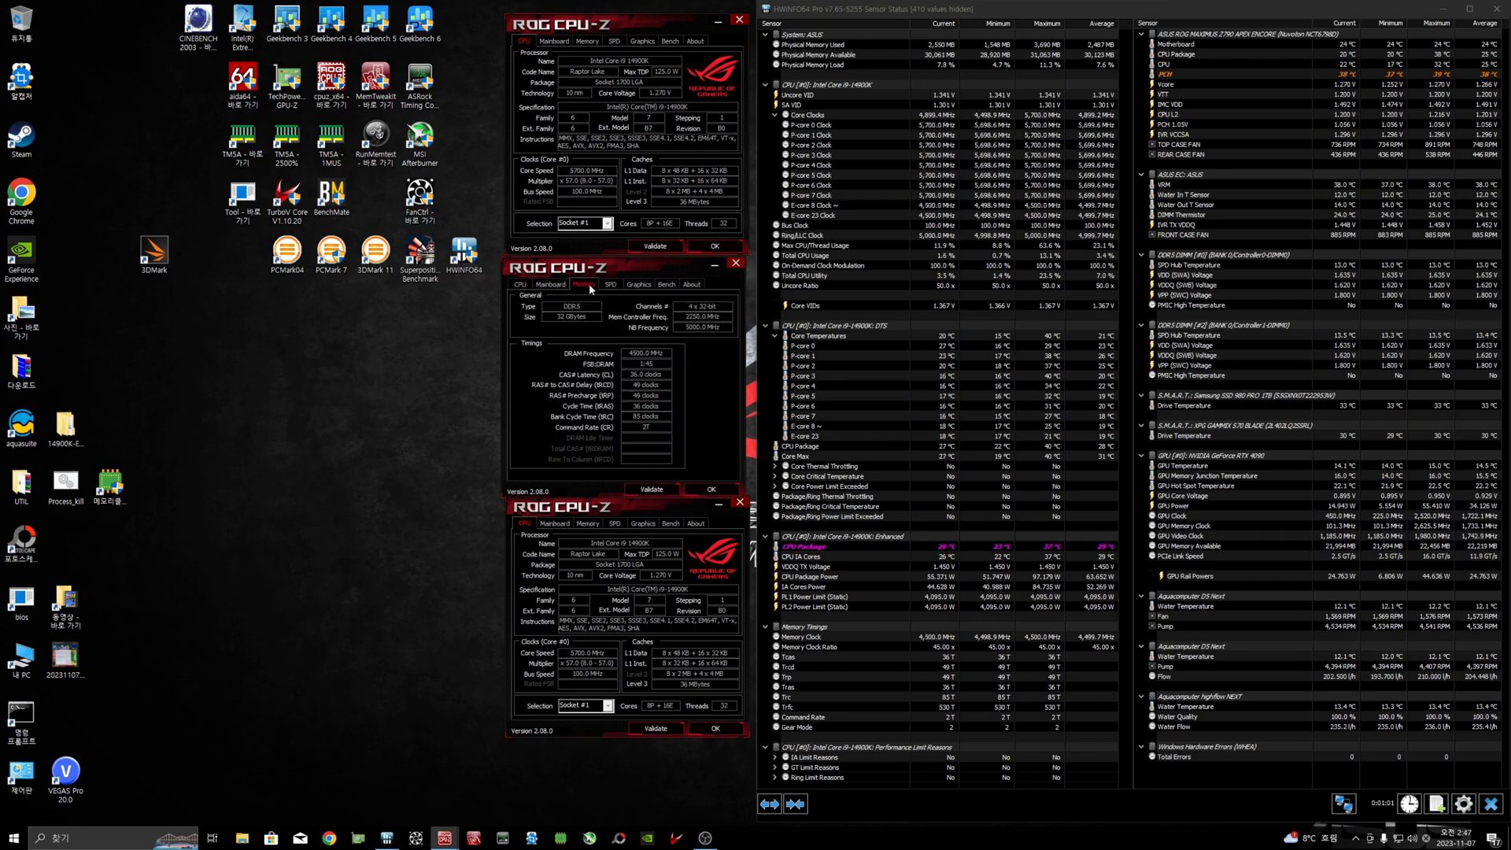
left_click(609, 523)
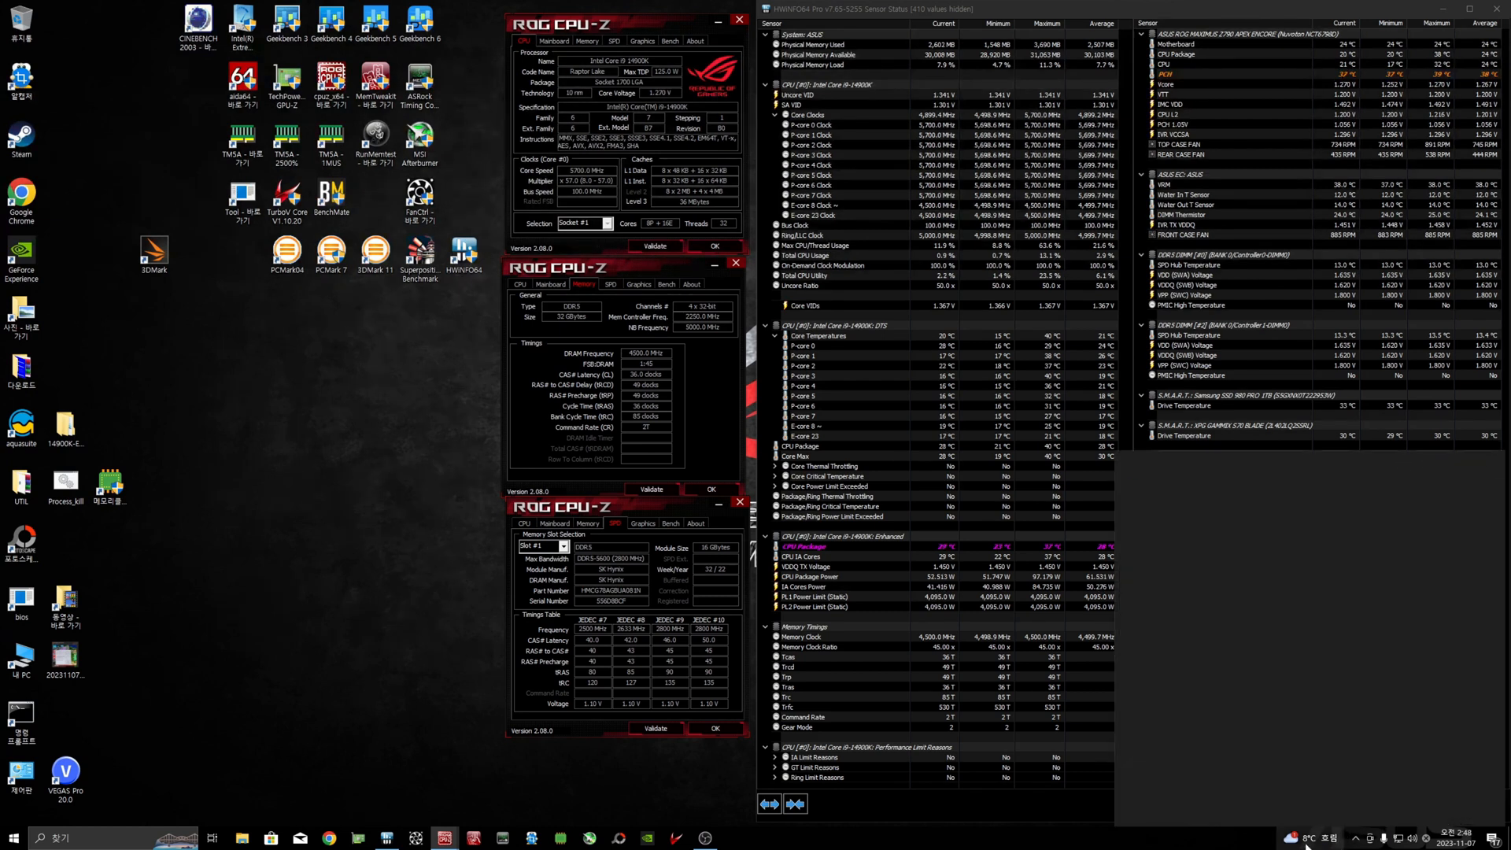
left_click(1305, 836)
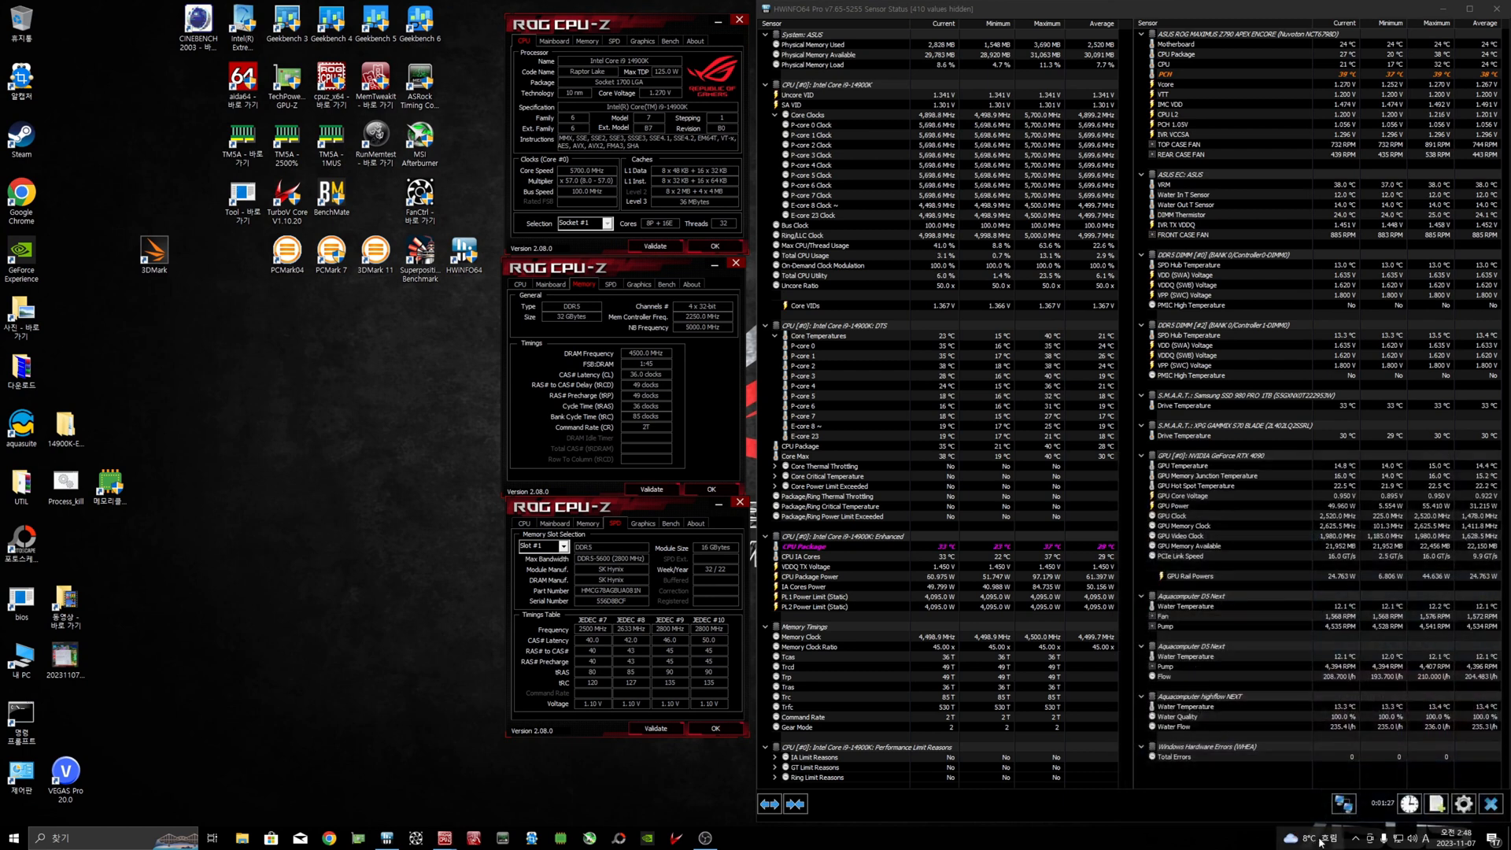
Step: Open the local weather forecast from the taskbar widget, then start a new browser tab
left_click(1316, 837)
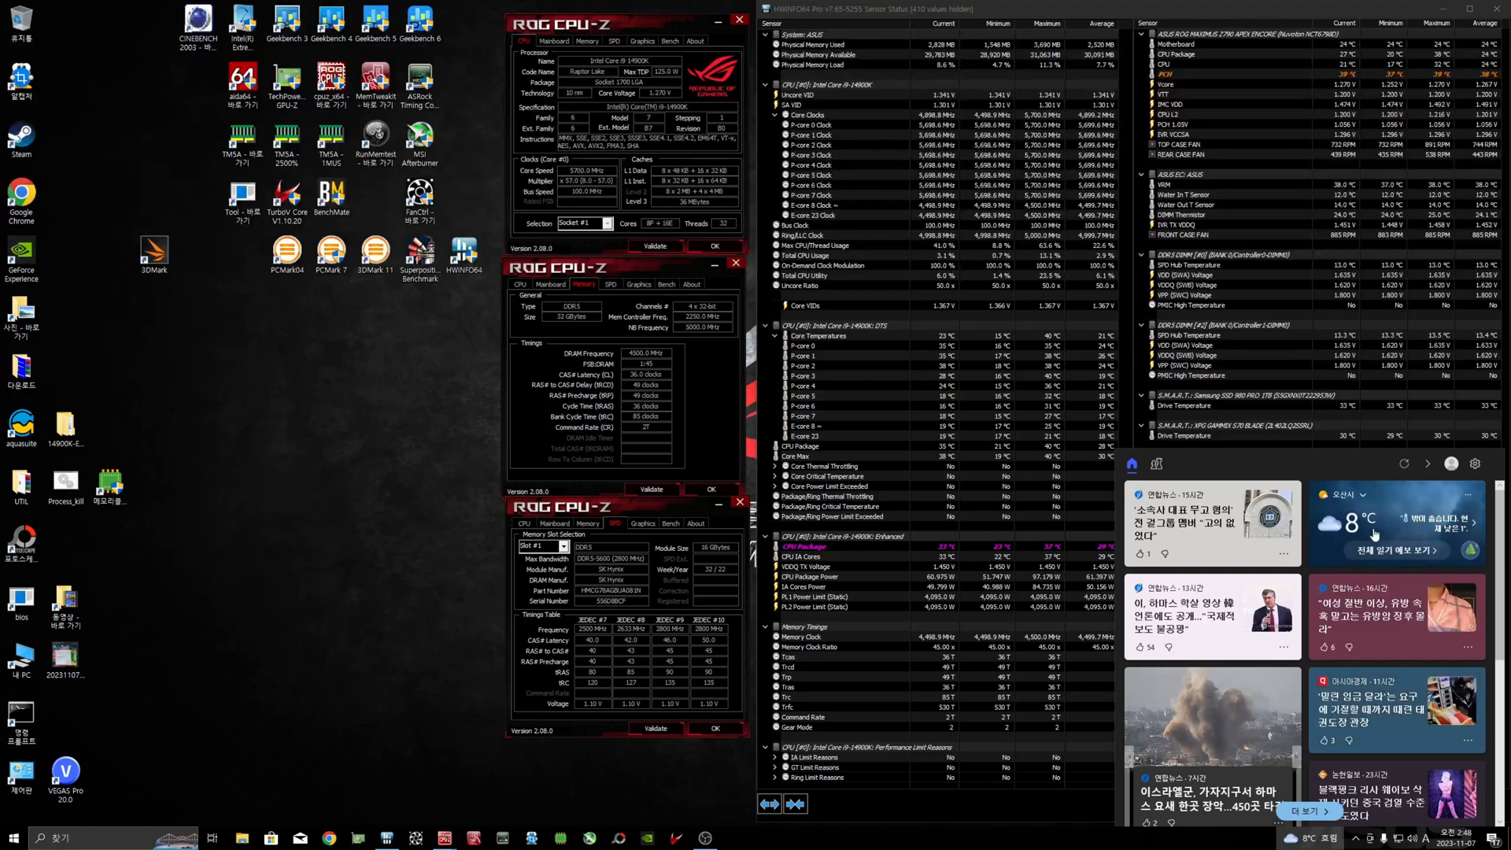
left_click(1359, 524)
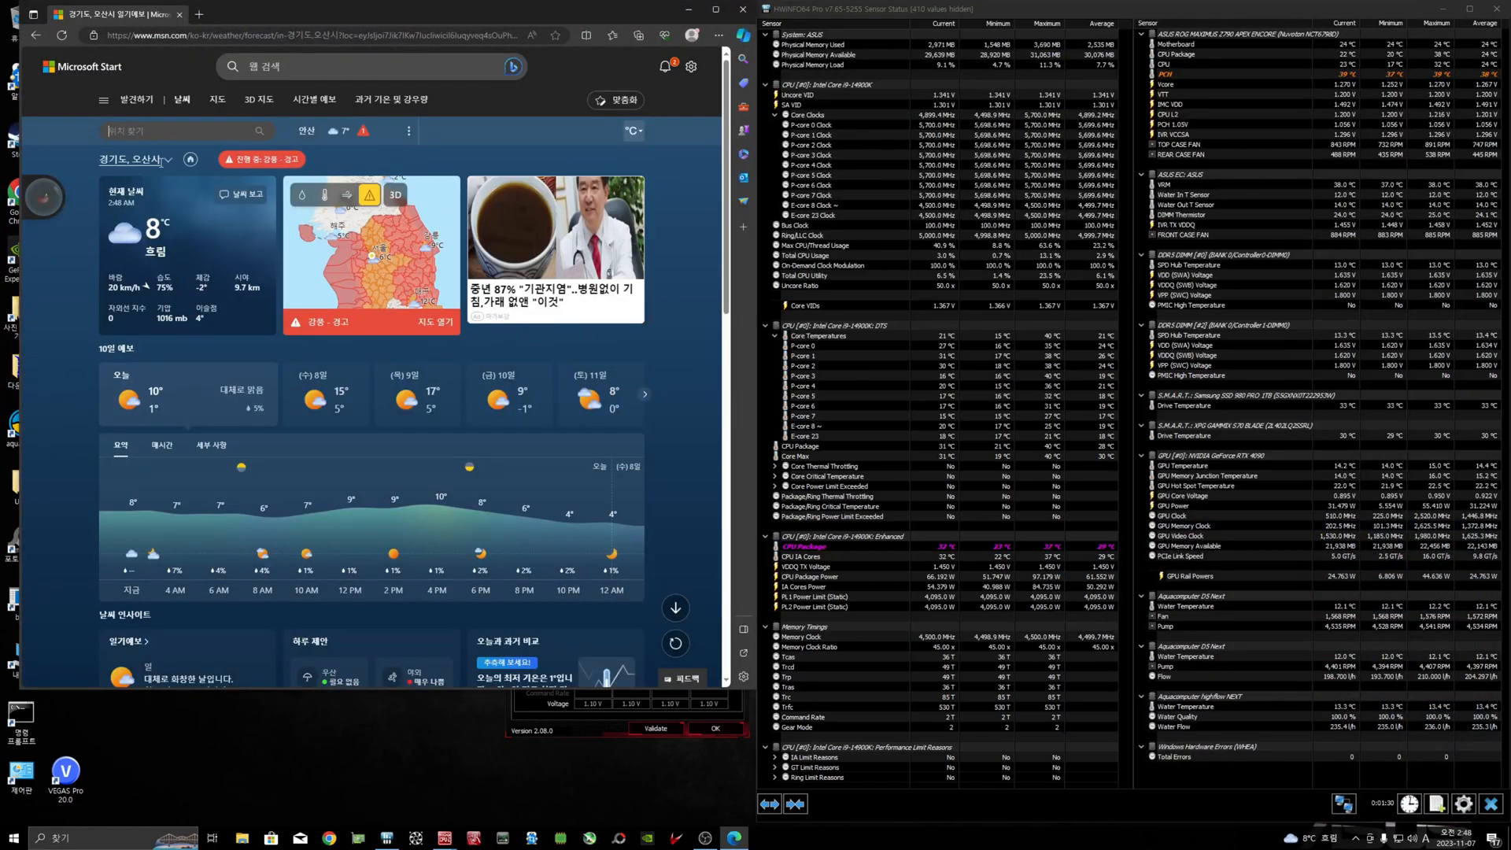
left_click(167, 159)
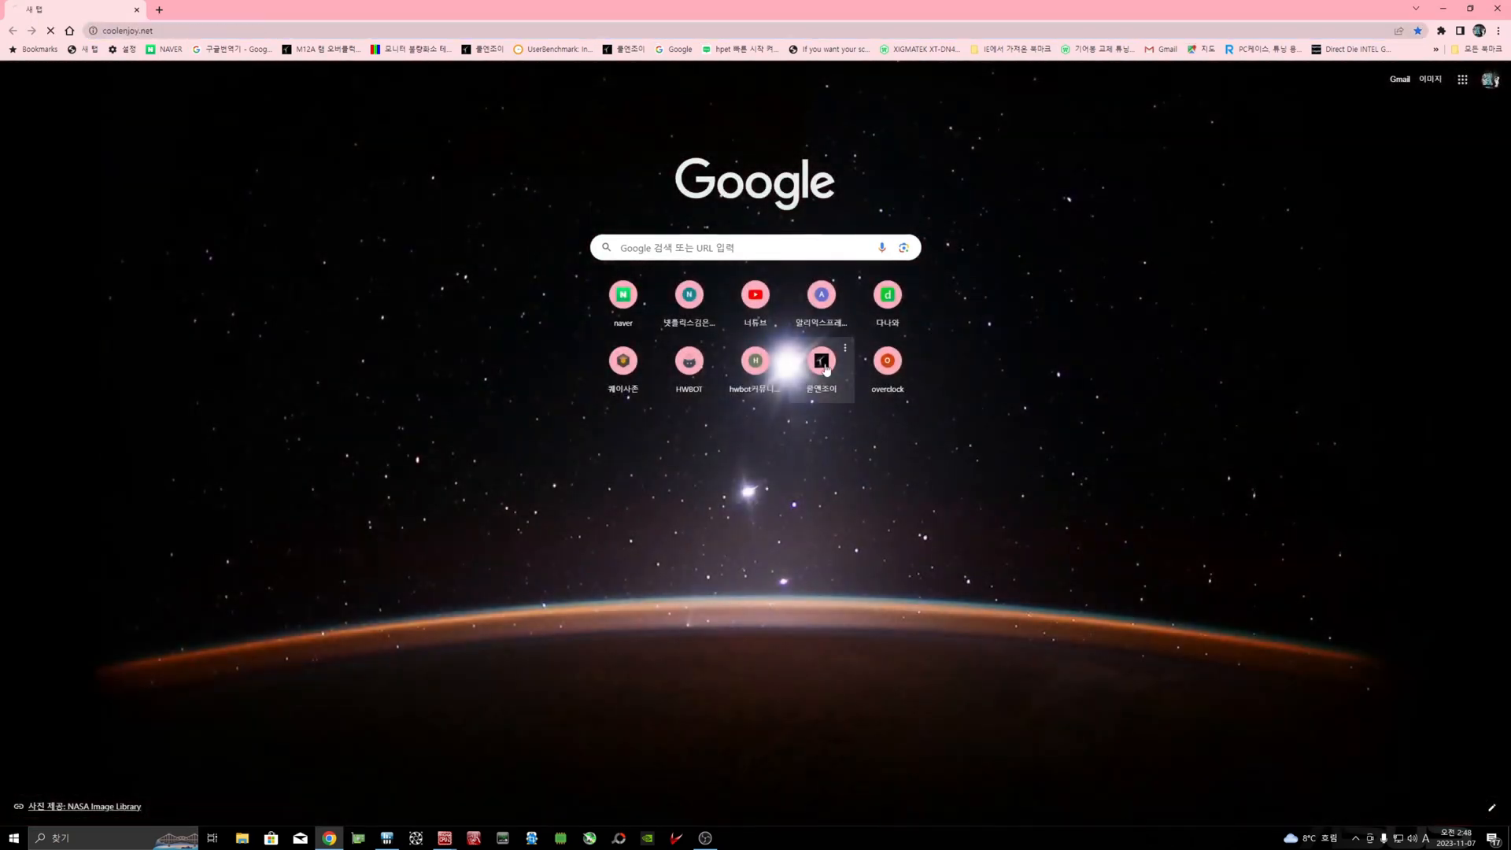
Step: Open Coolenjoy, sign in, and browse the 오버클럭 board
left_click(821, 360)
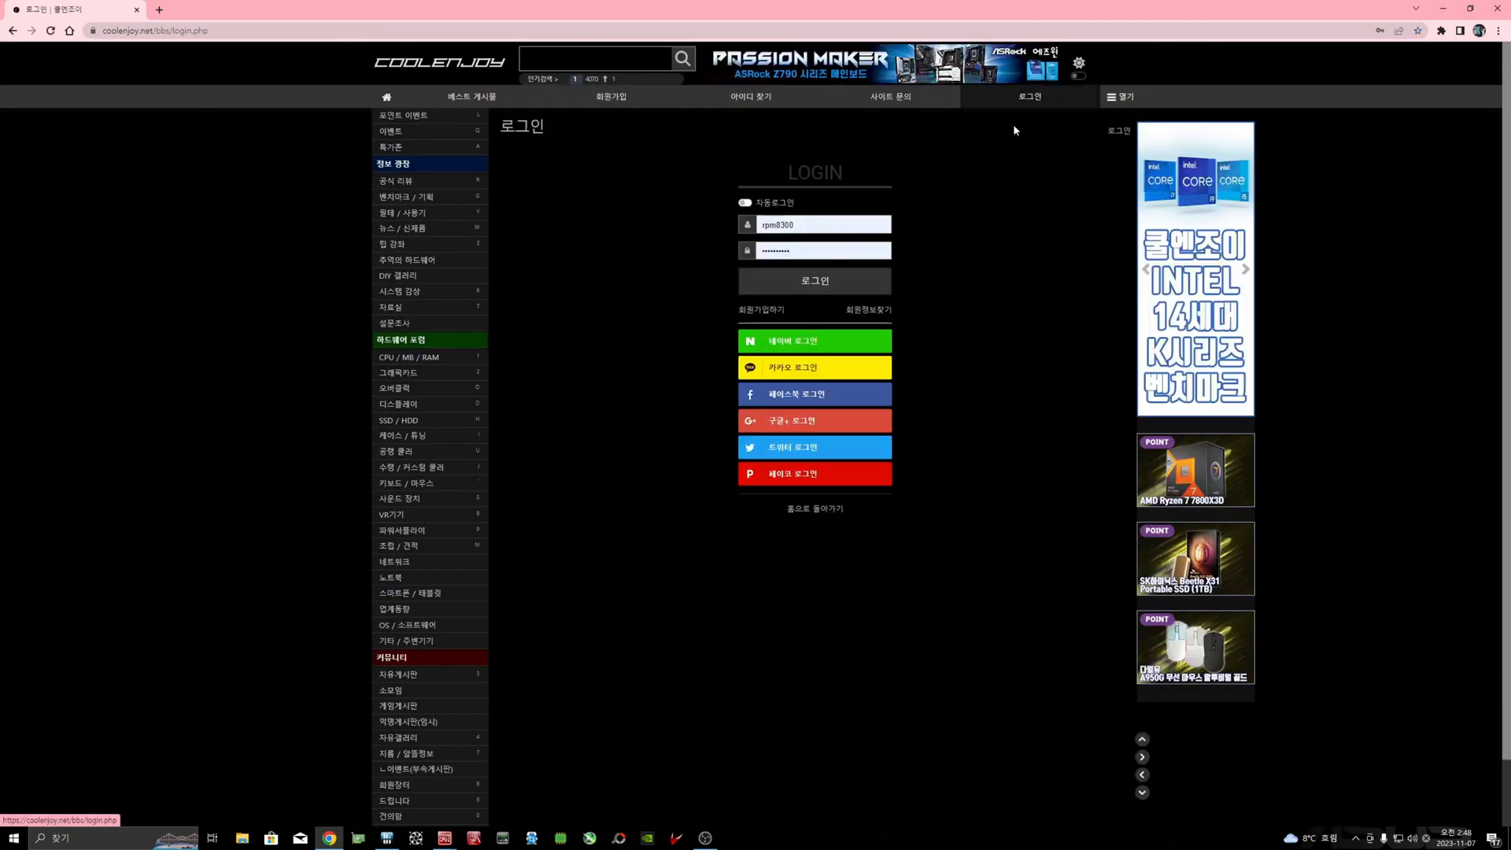
left_click(813, 340)
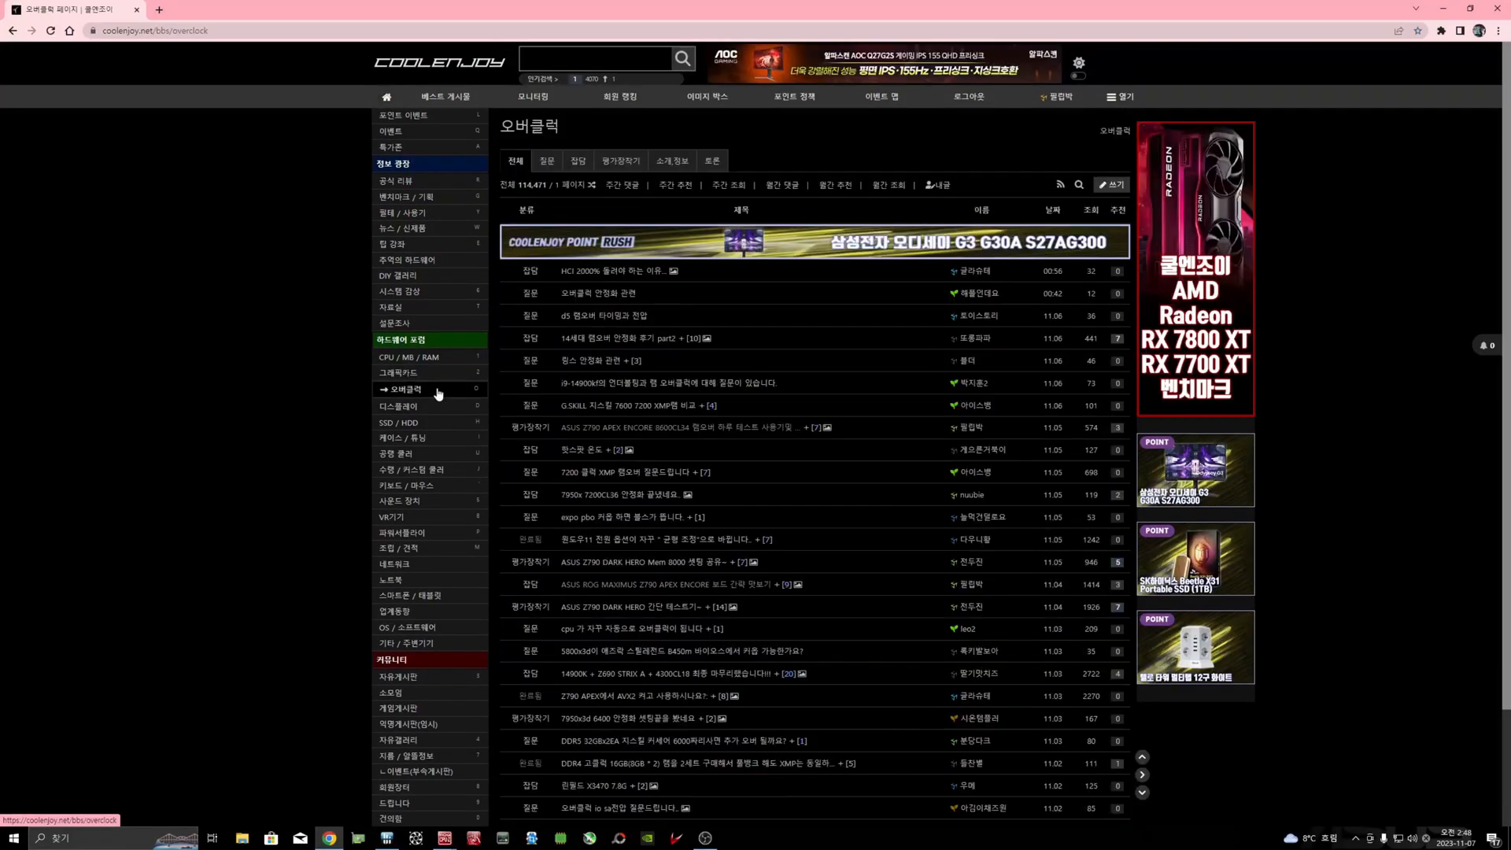
mouse_move(613, 276)
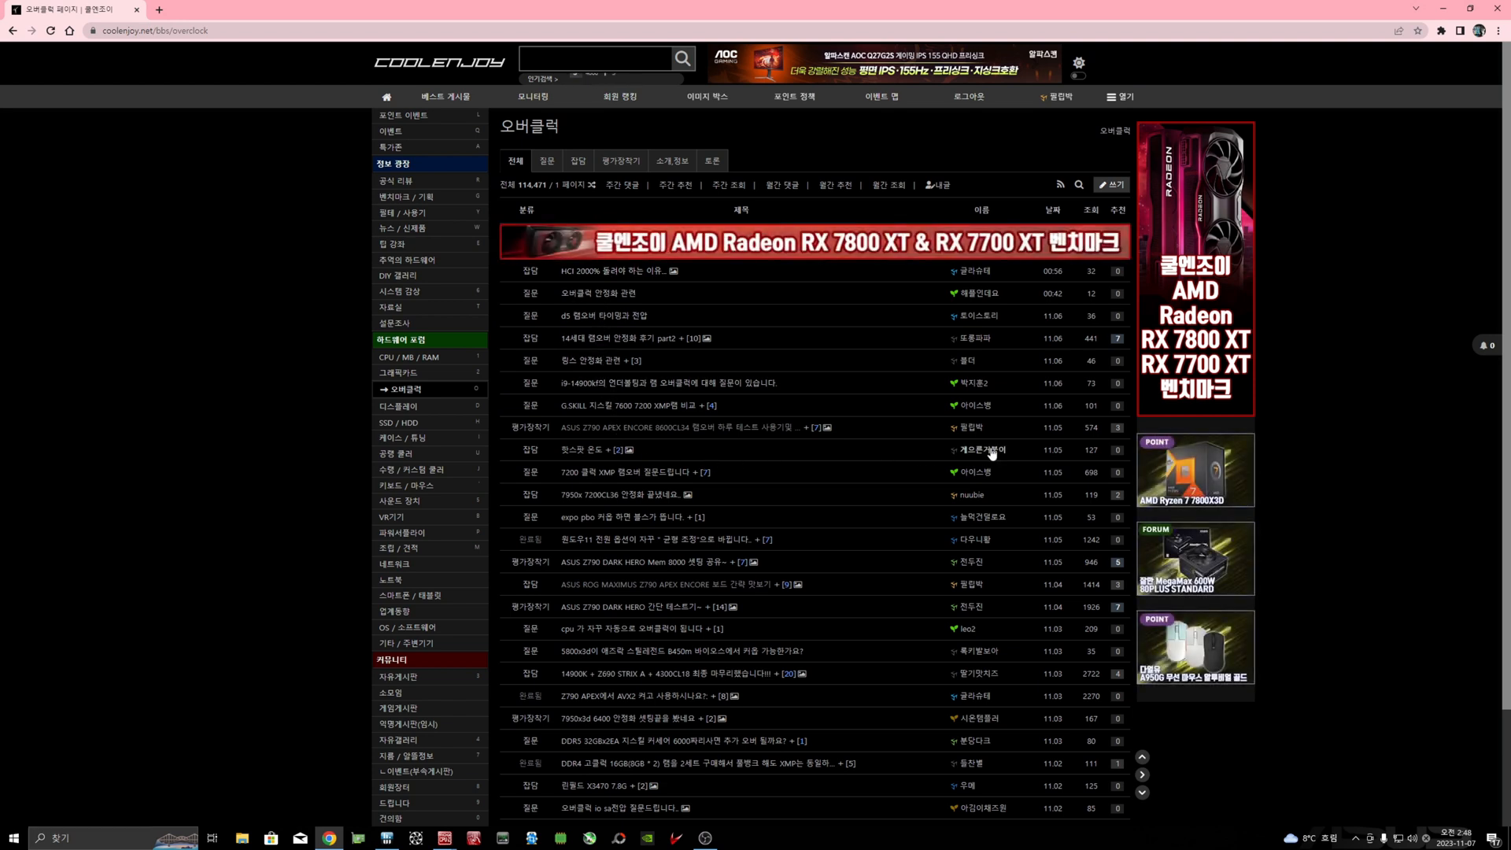
mouse_move(665, 429)
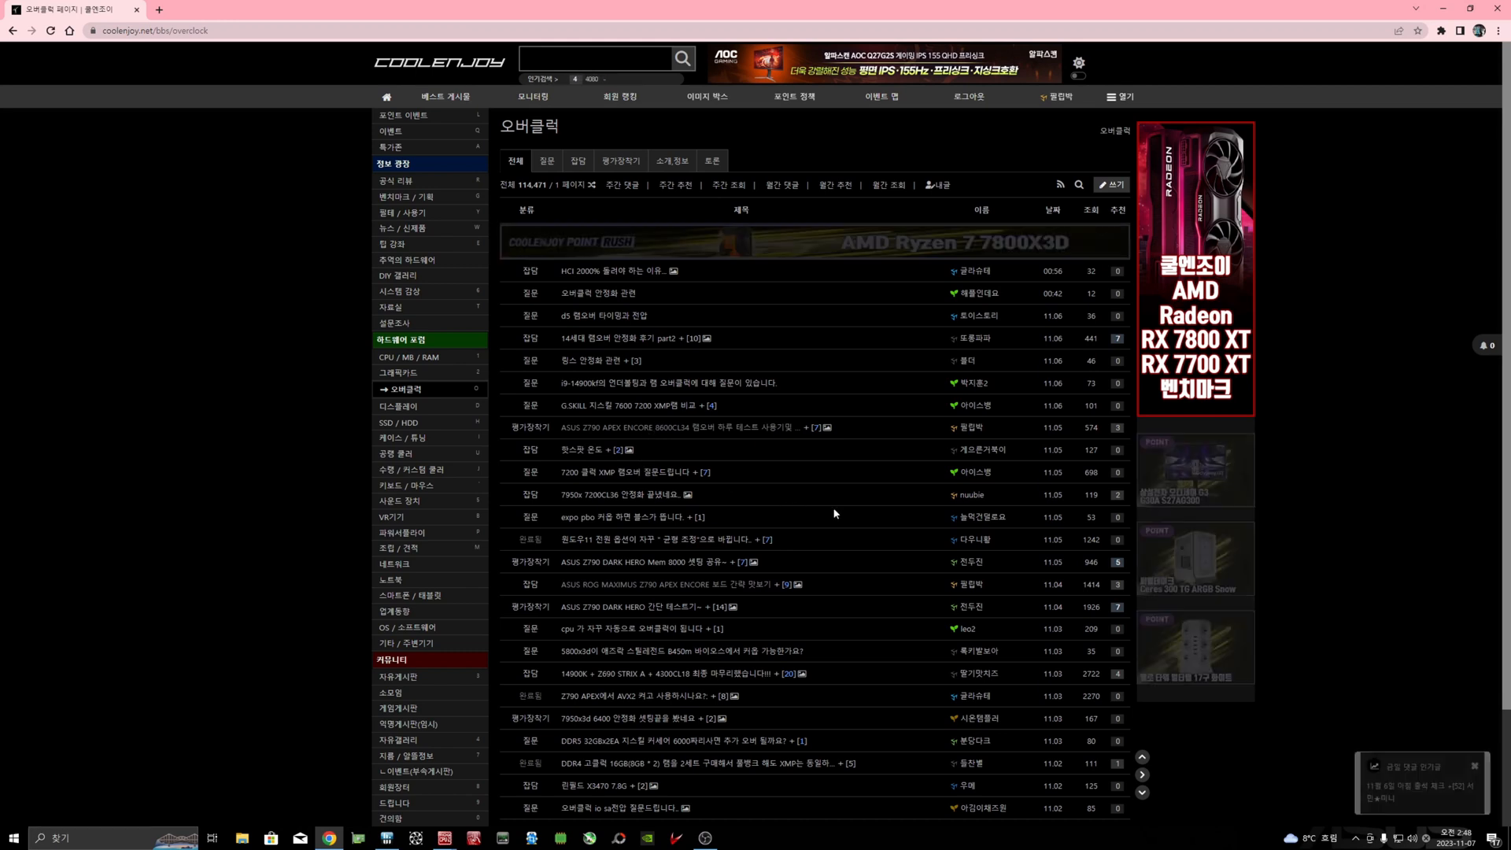
scroll("down", 3)
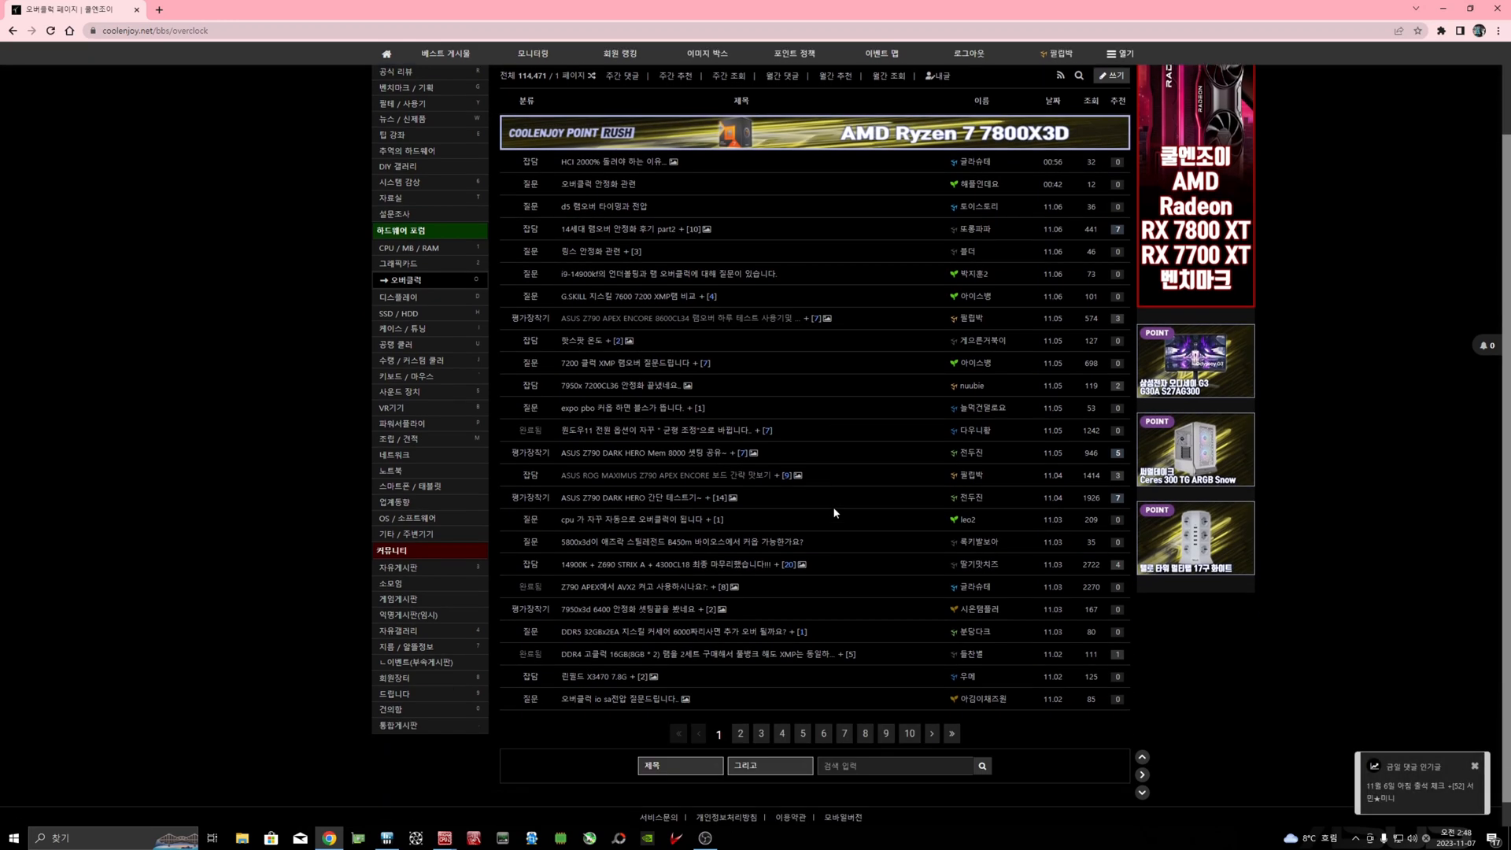
scroll("down", 3)
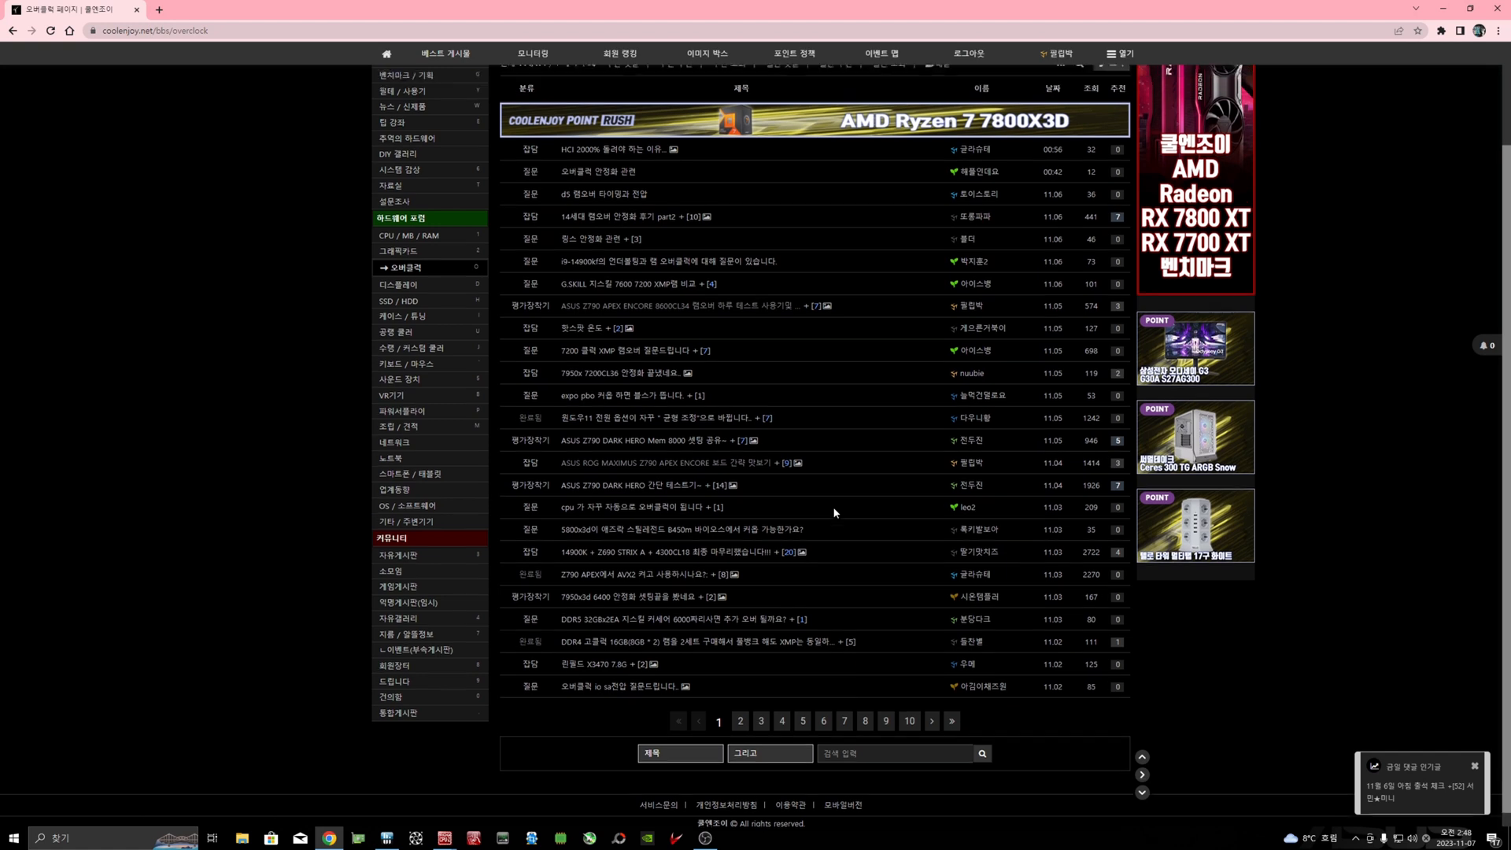
scroll("up", 3)
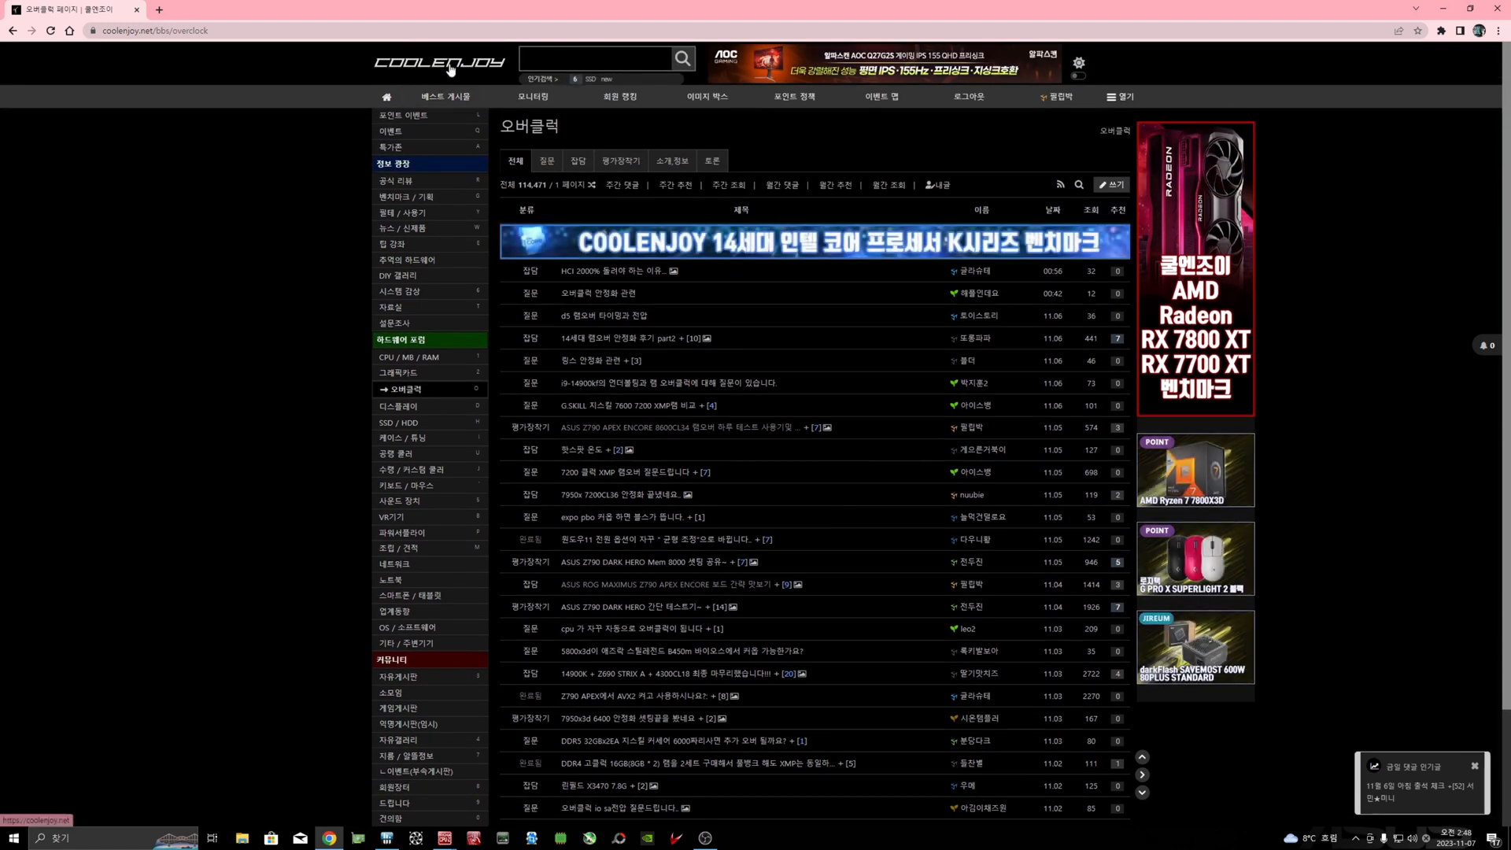
Step: Return to the Coolenjoy home page, browse 베스트 게시물, then open a new tab
left_click(442, 61)
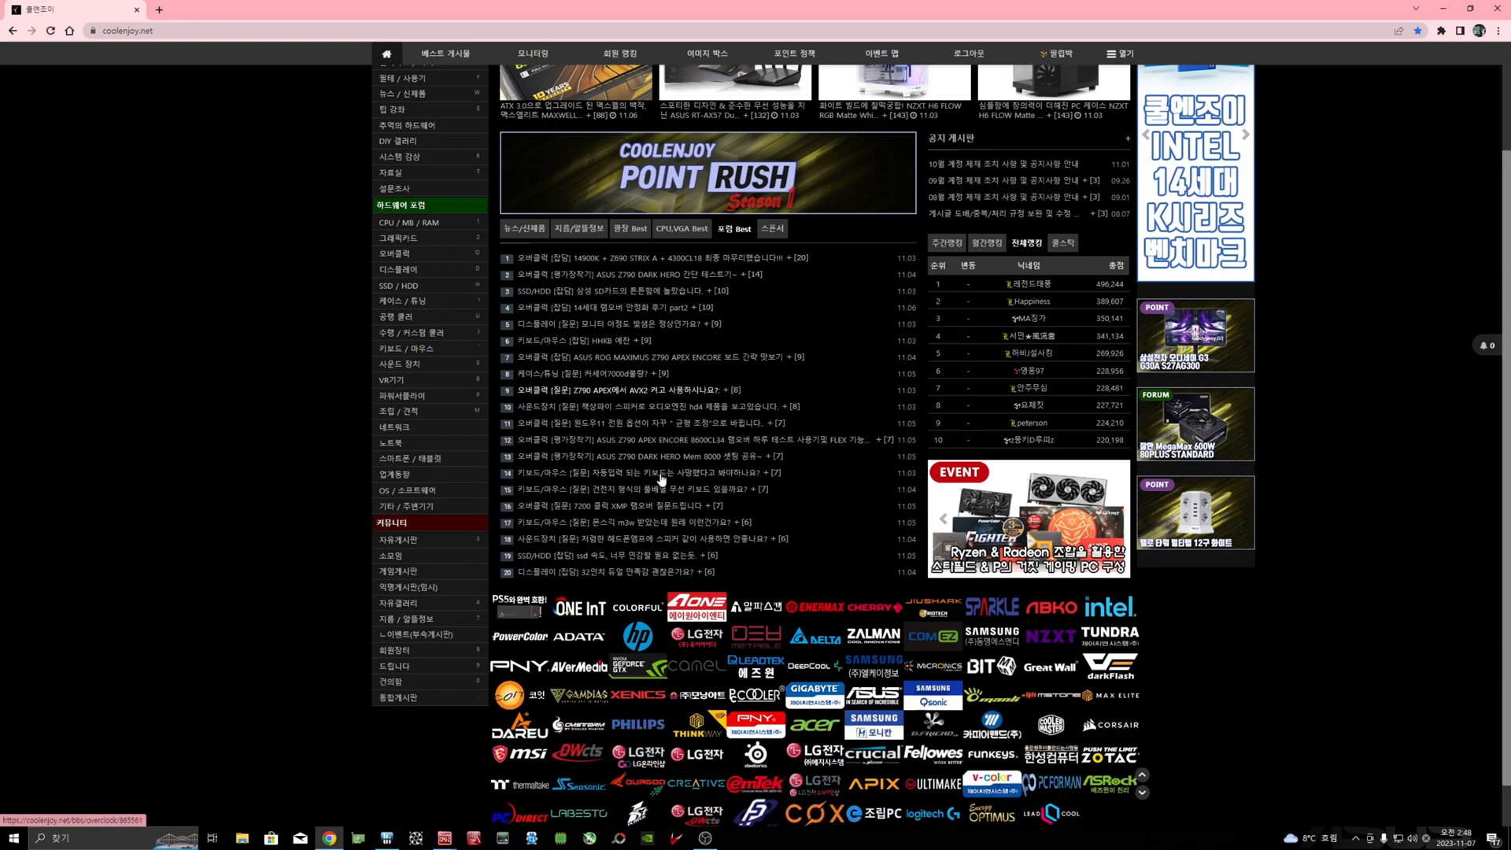
scroll("up", 3)
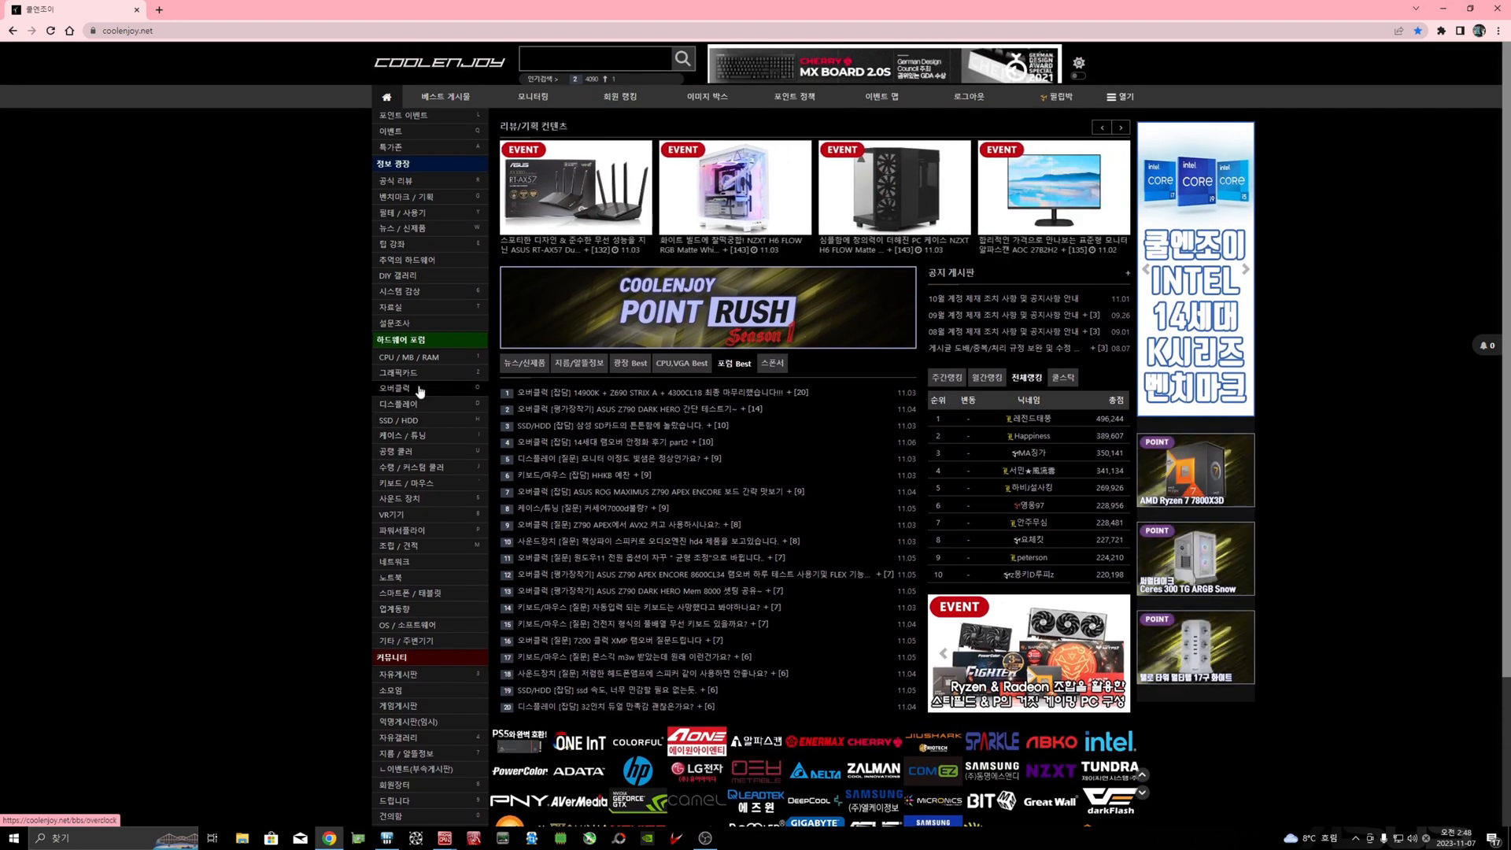
mouse_move(425, 244)
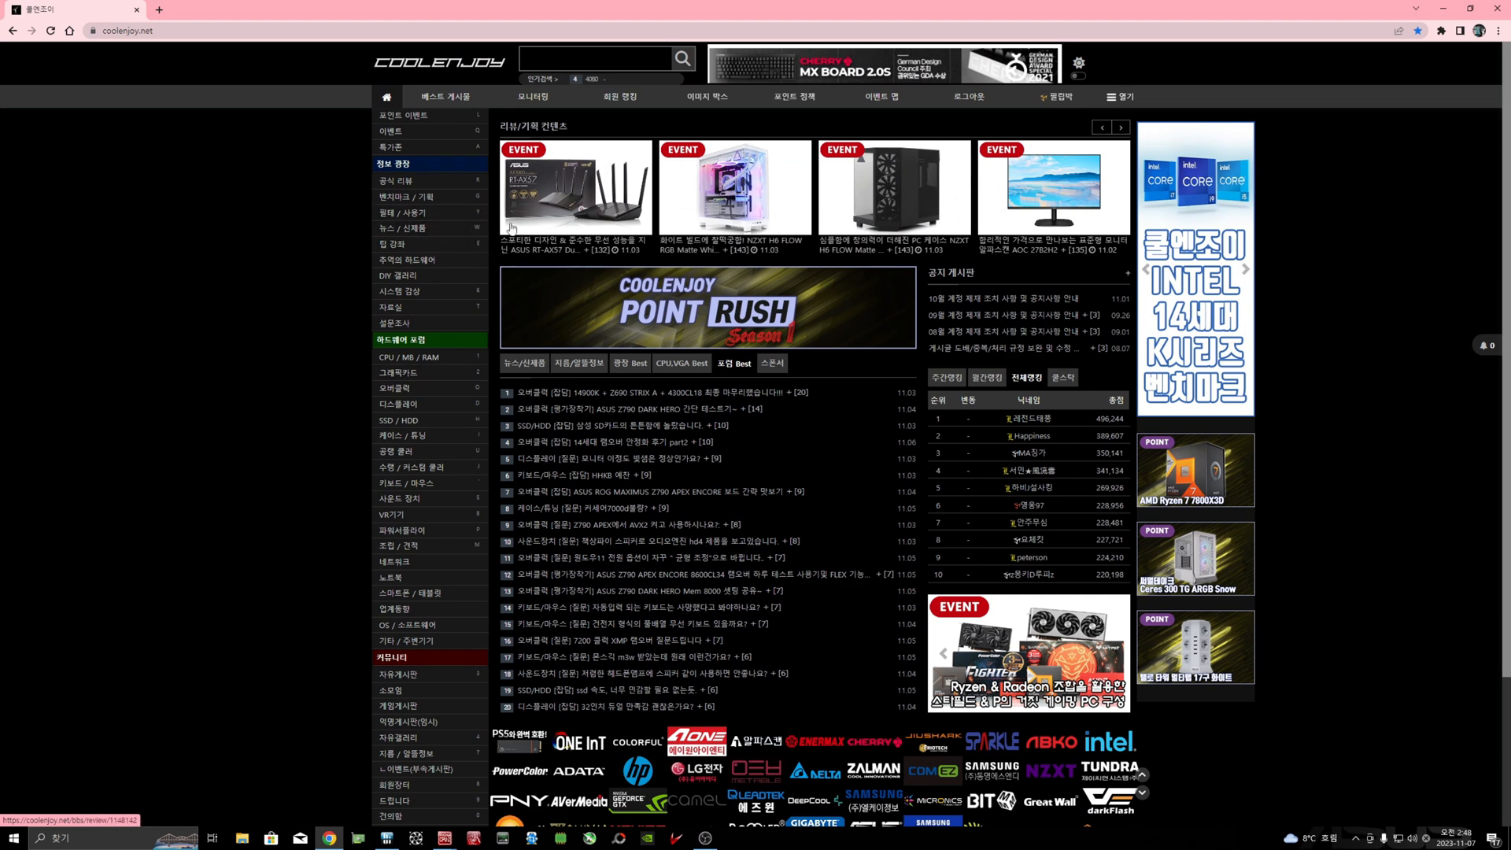
left_click(444, 95)
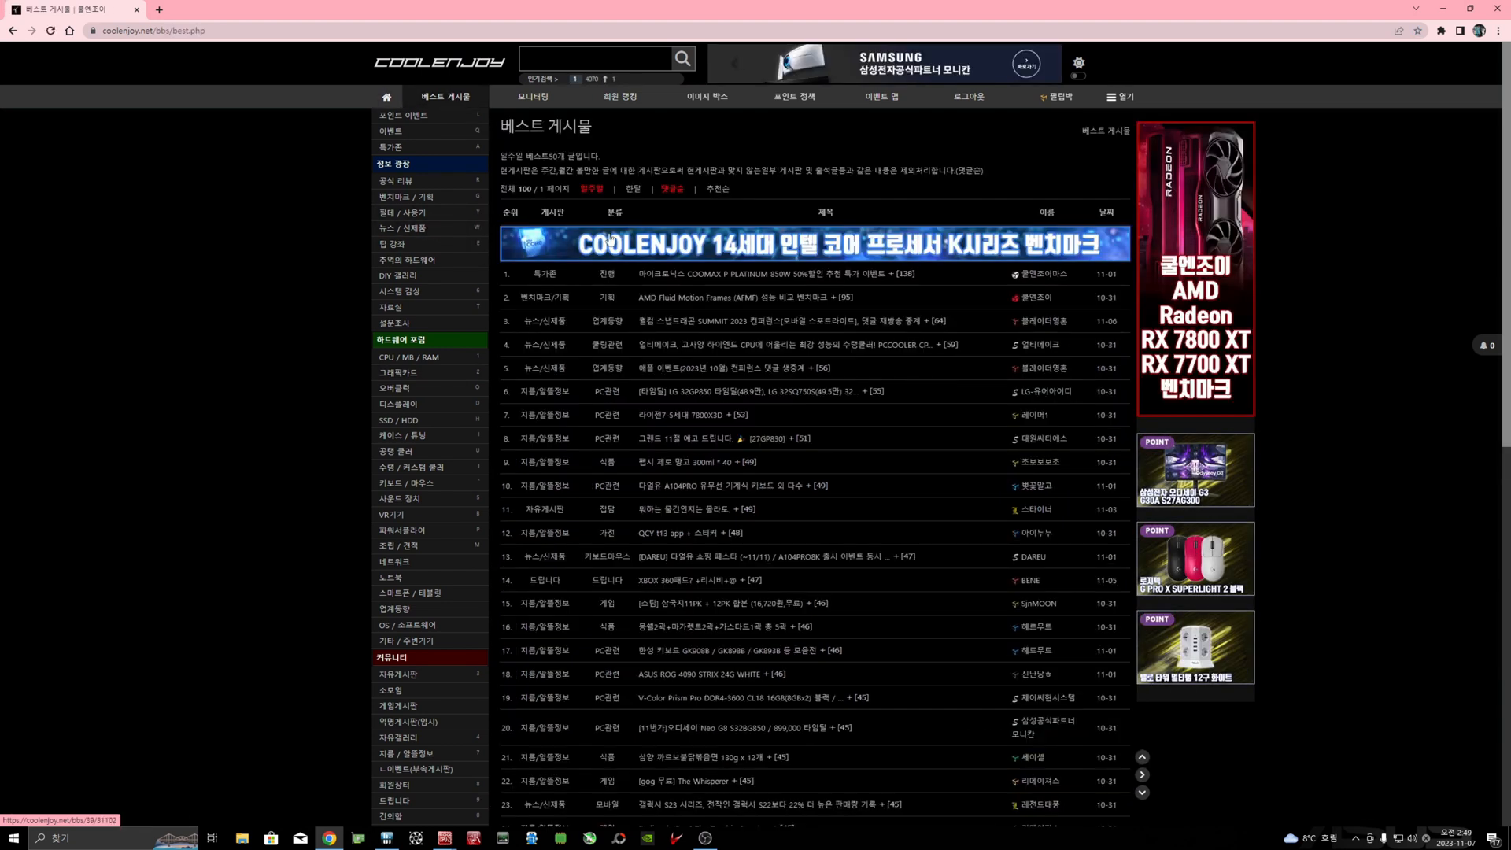
scroll("down", 3)
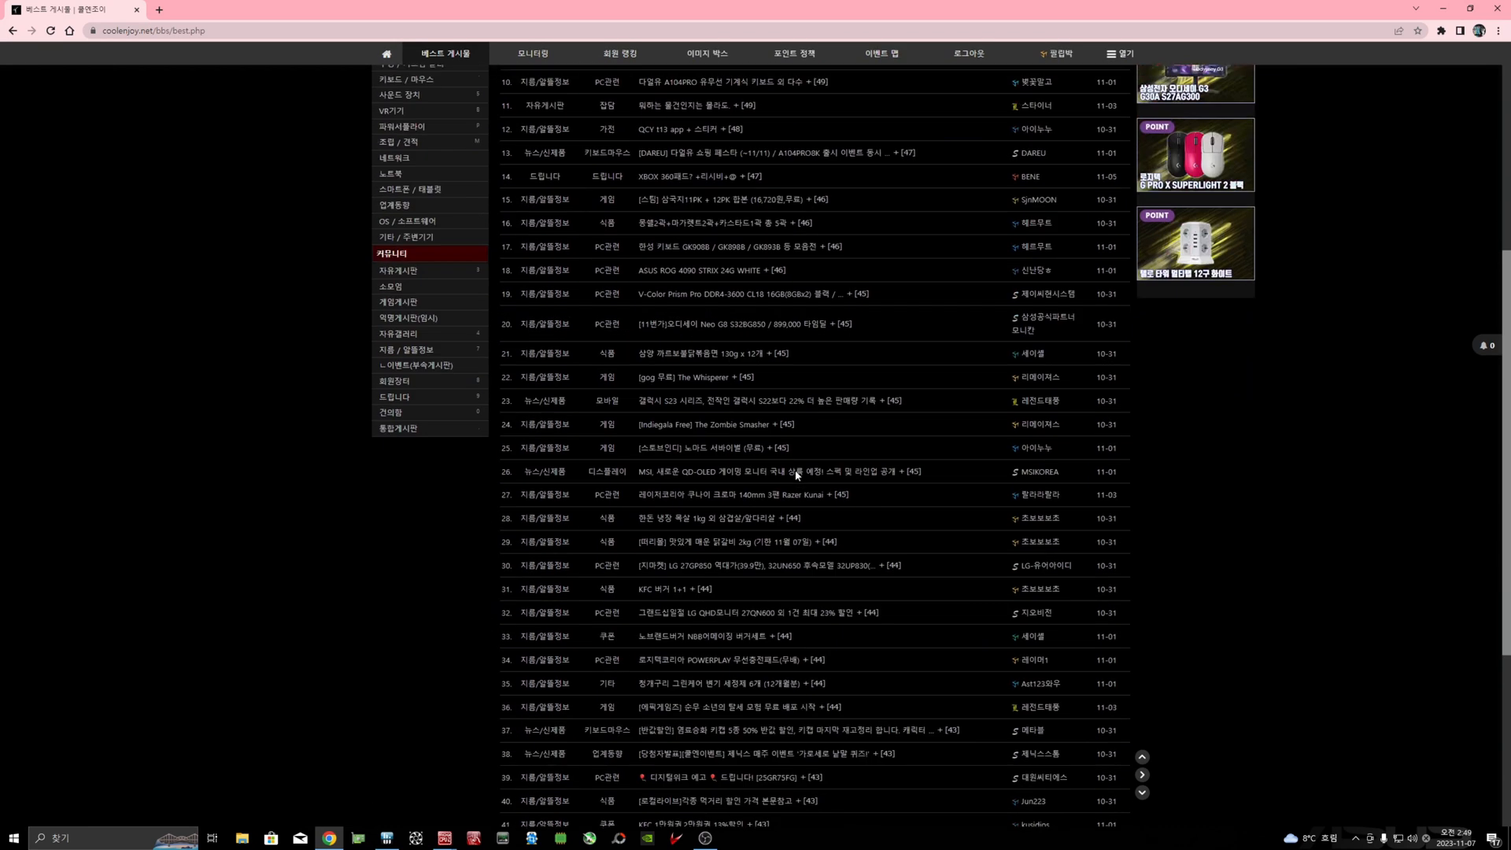
scroll("up", 3)
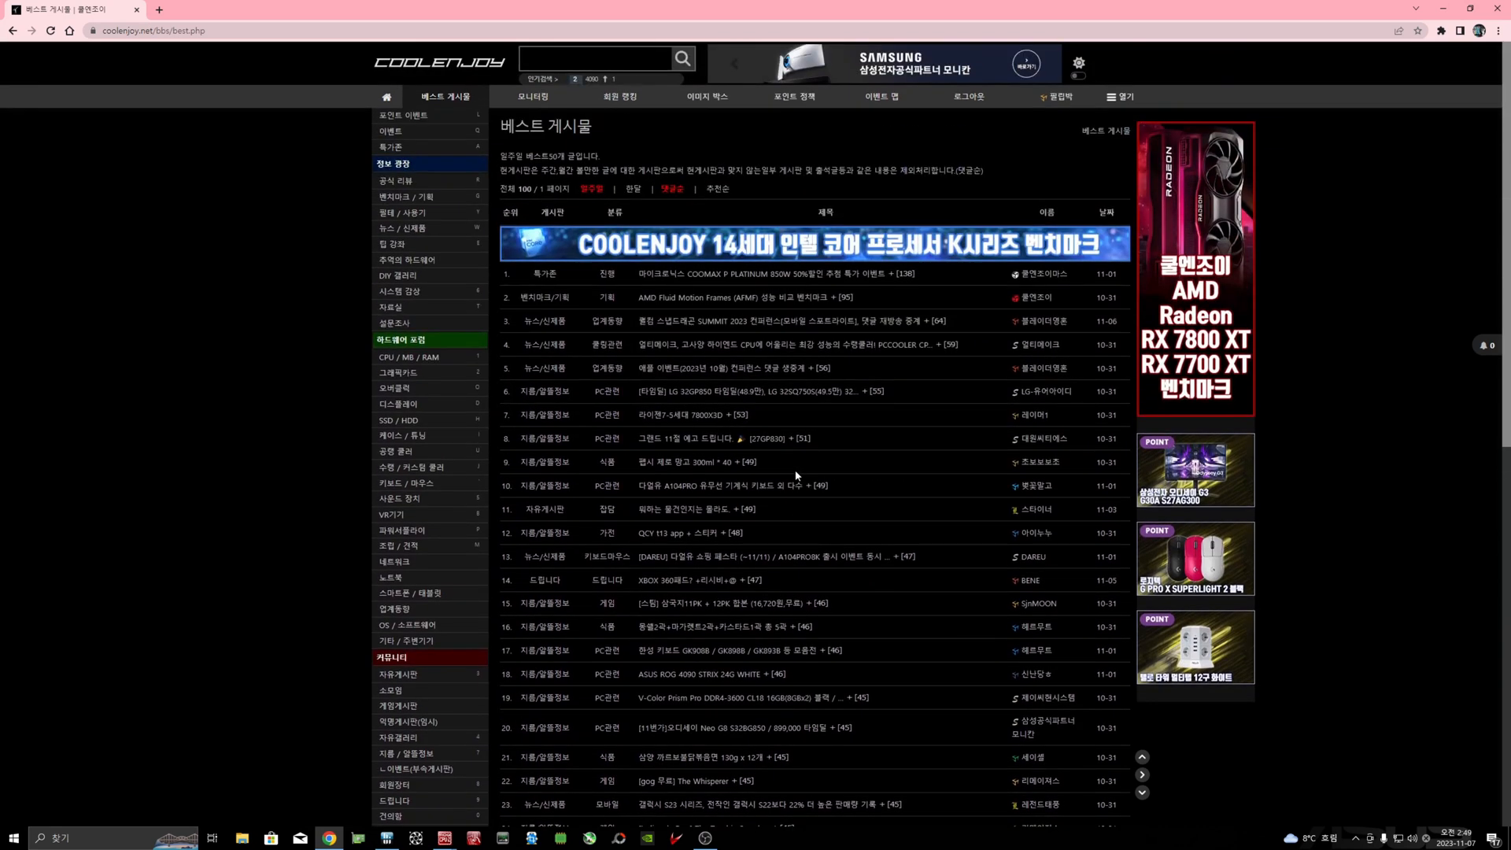
left_click(299, 9)
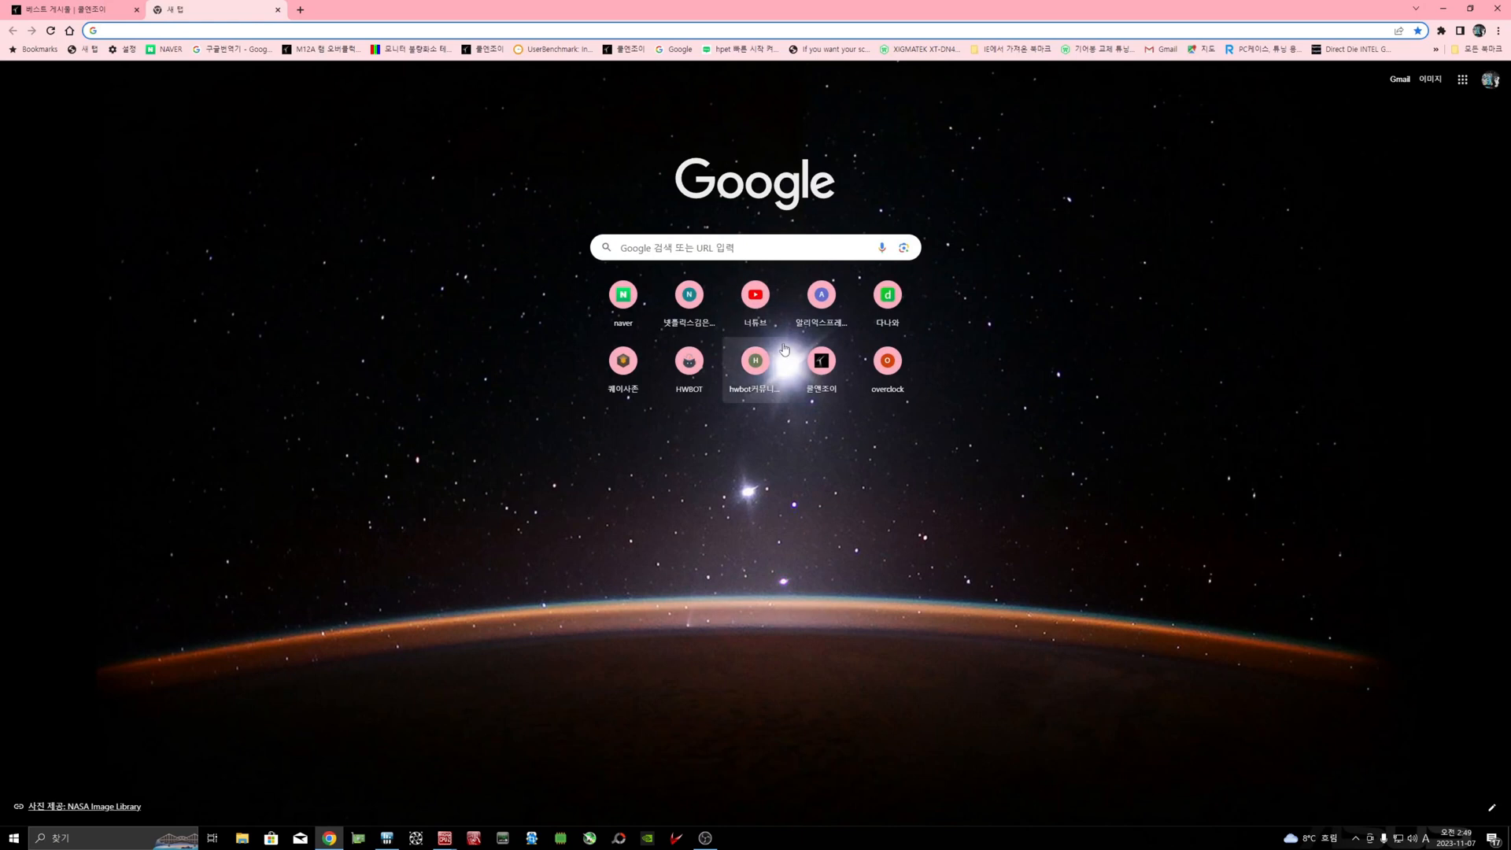
Step: Open YouTube from the new tab shortcuts, scroll the feed, and play a Short
left_click(755, 293)
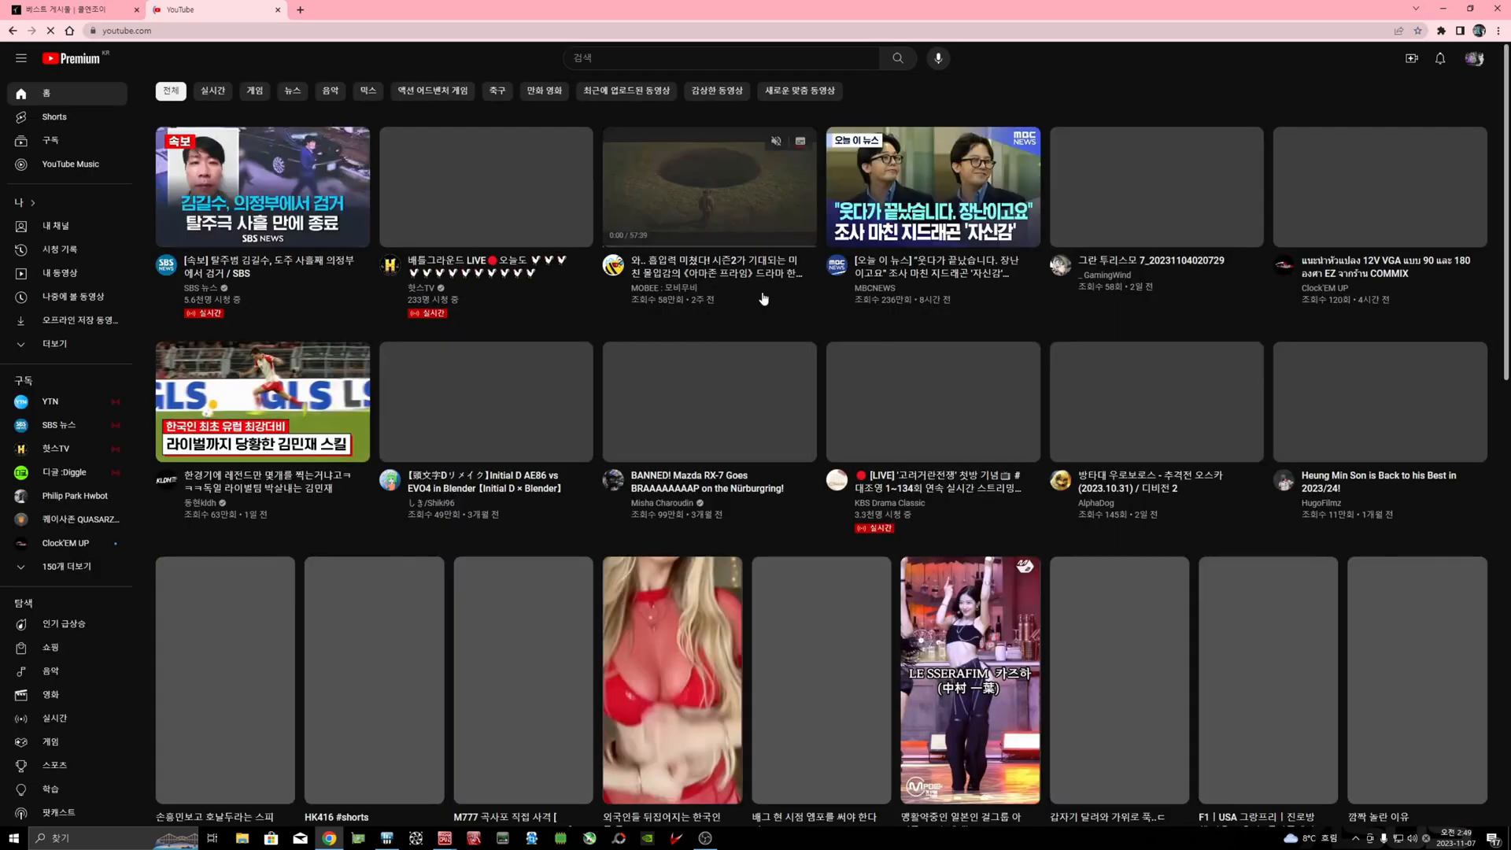
scroll("down", 3)
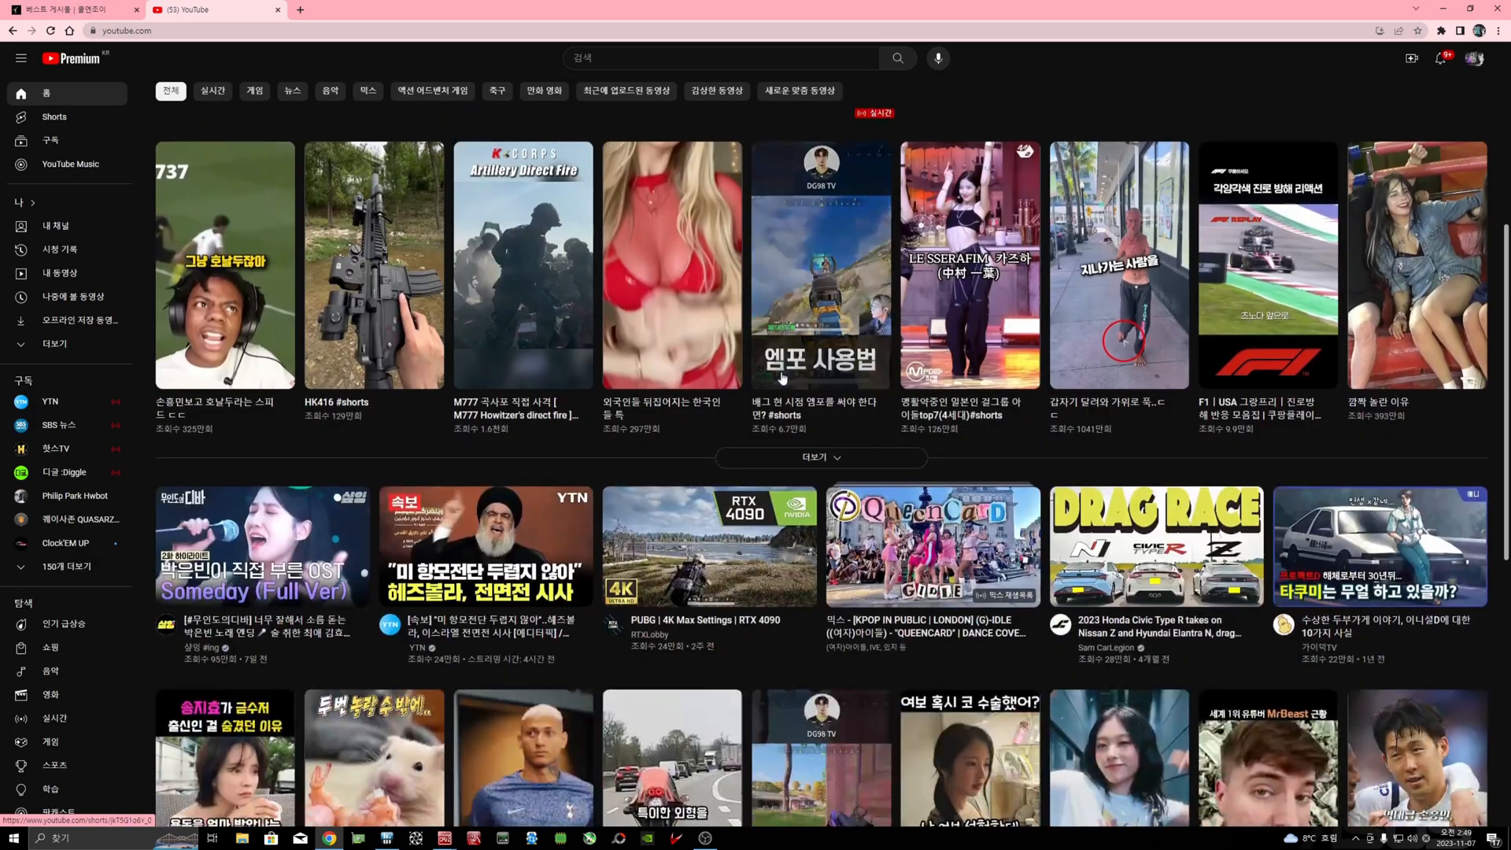
scroll("up", 3)
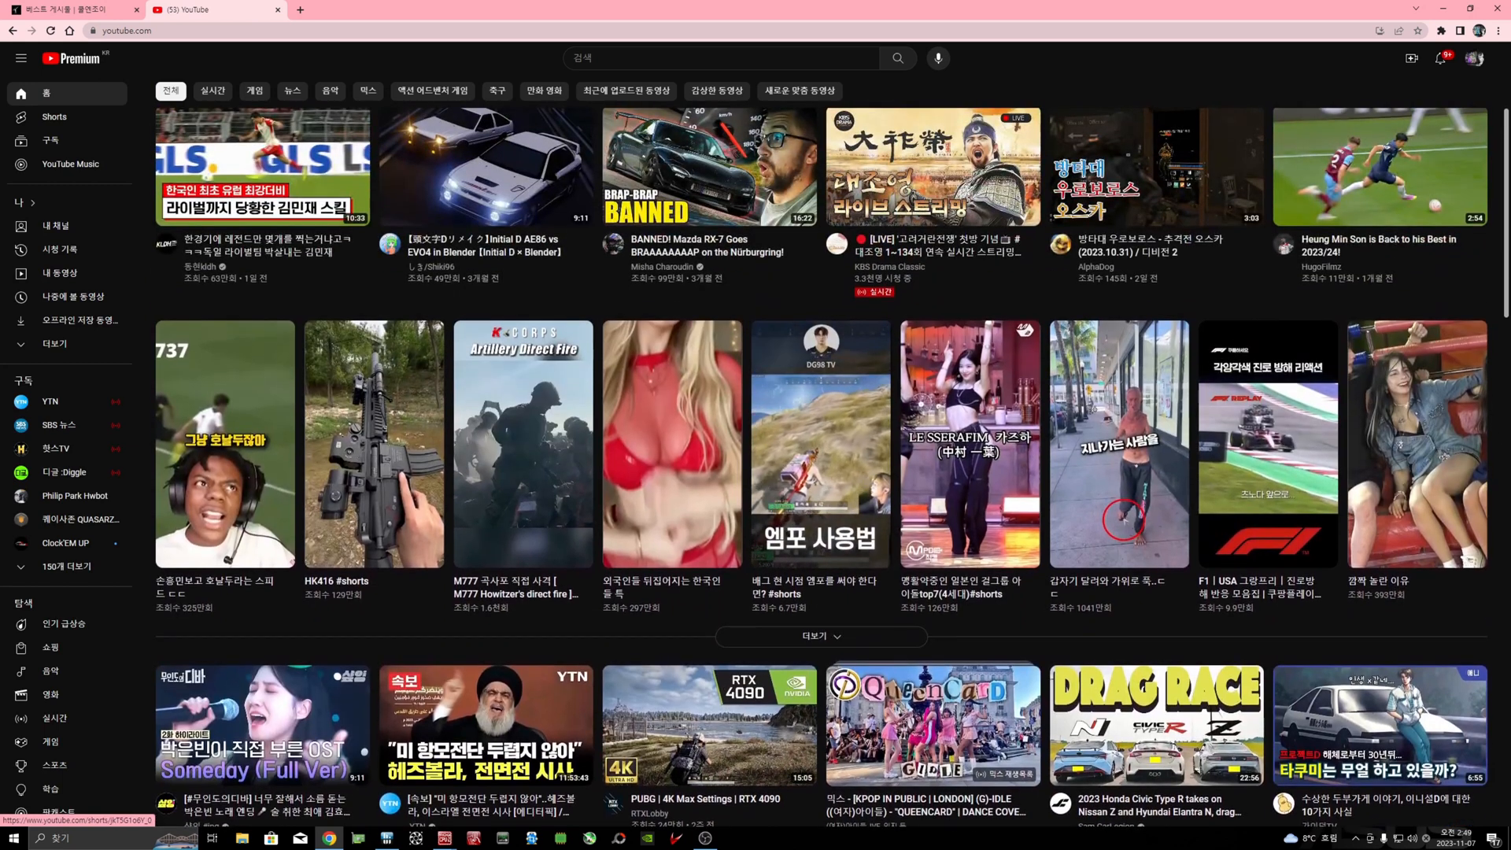
left_click(970, 441)
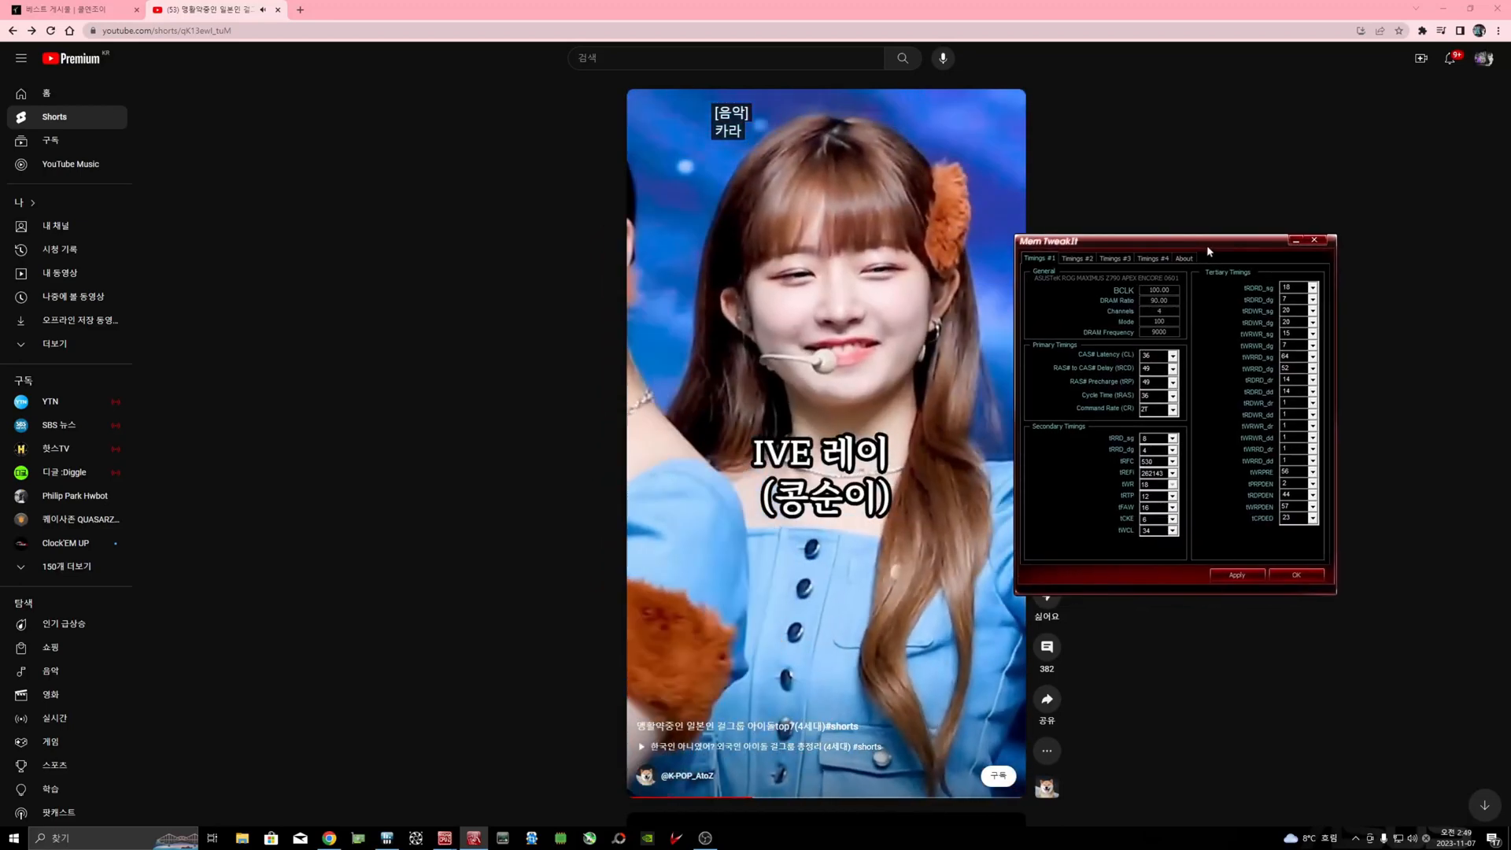
mouse_move(444, 838)
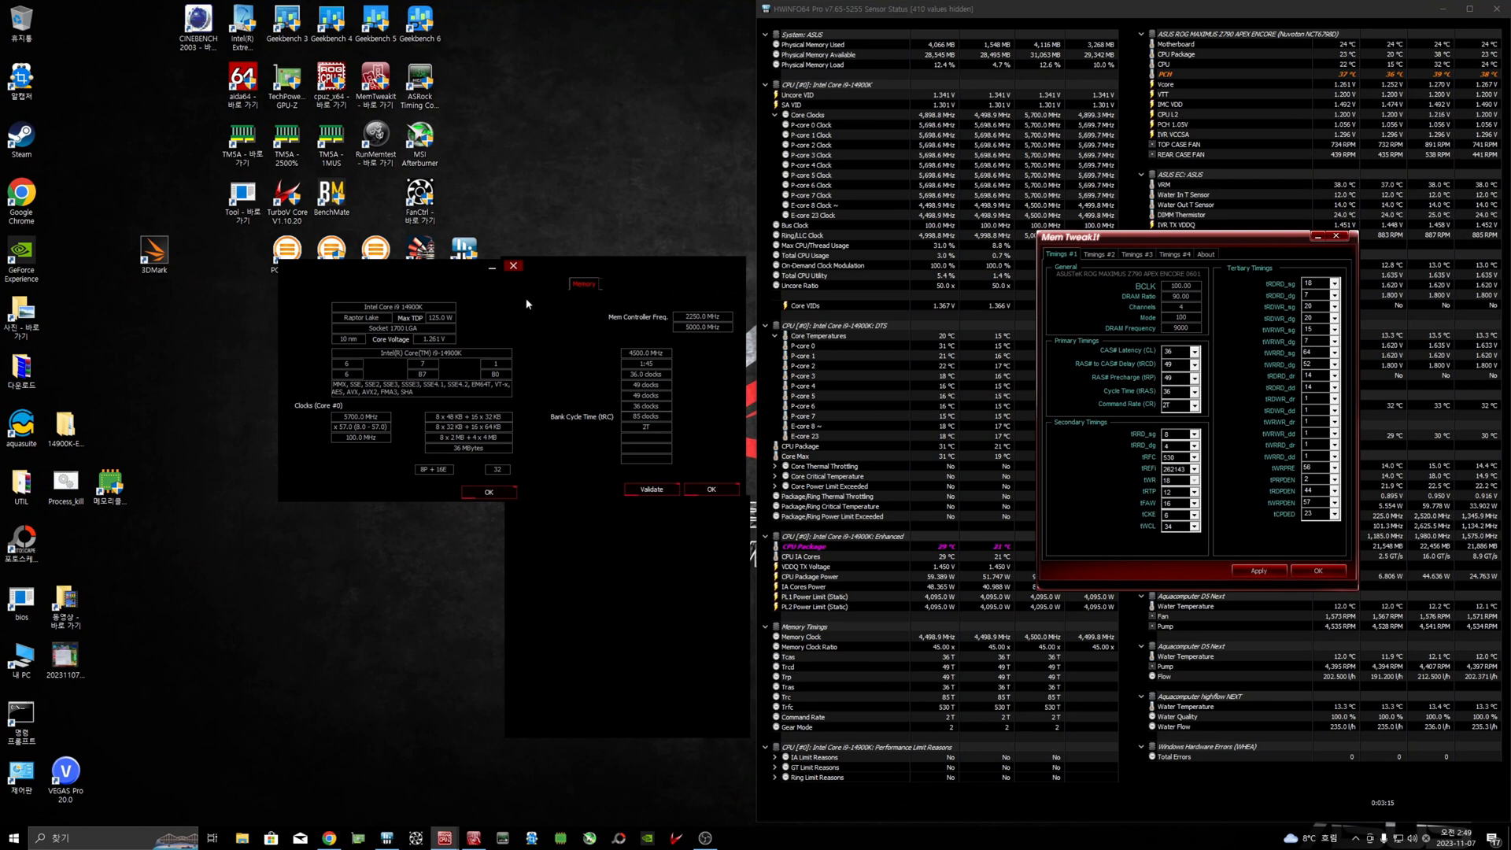
Step: Close two CPU-Z windows to view MemTweakIt timings, then return to the YouTube Short
left_click(514, 266)
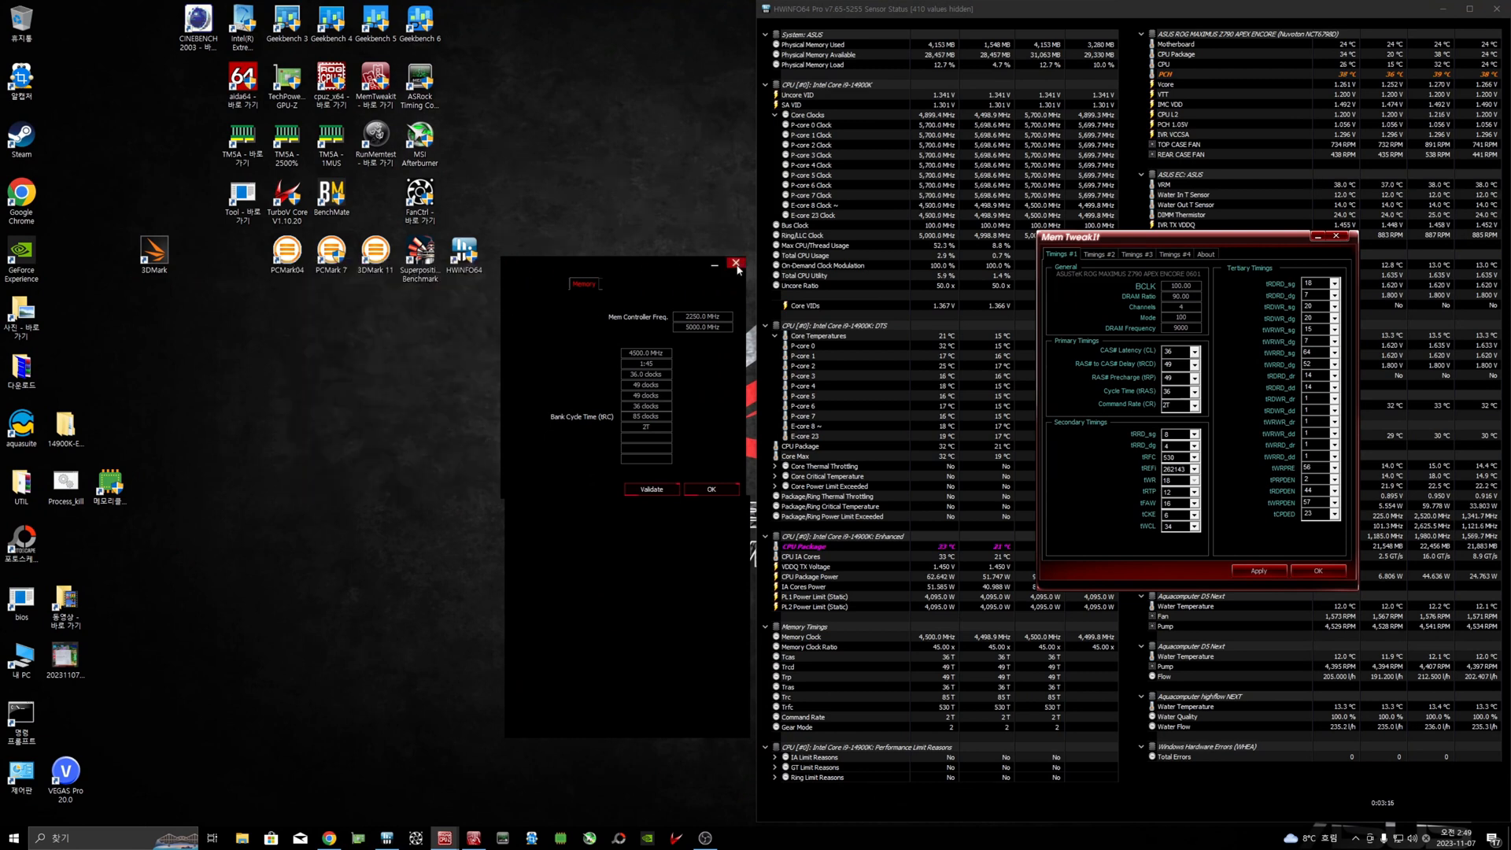
left_click(737, 263)
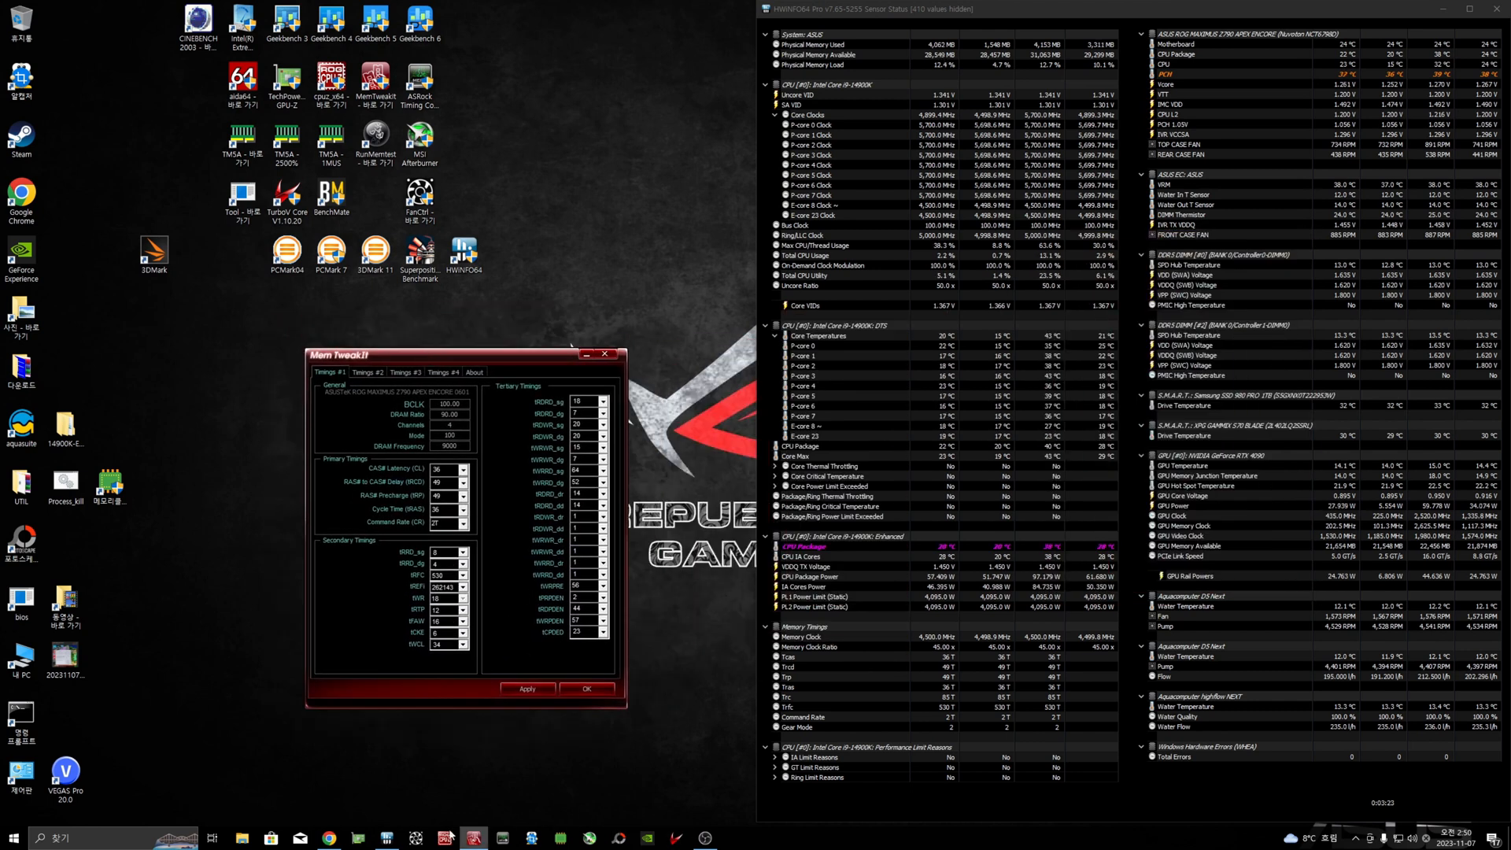
left_click(329, 837)
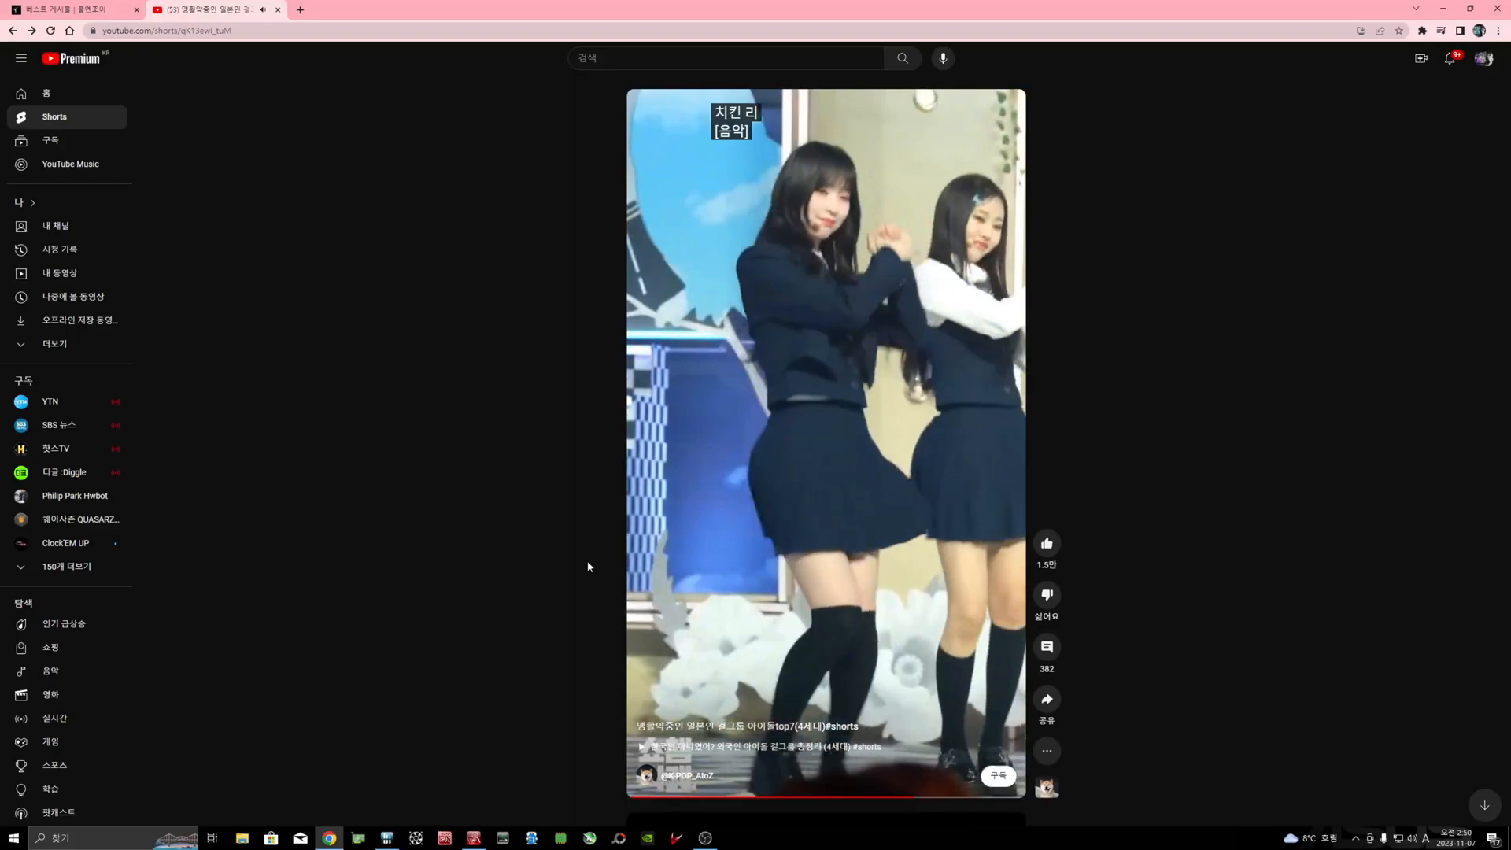